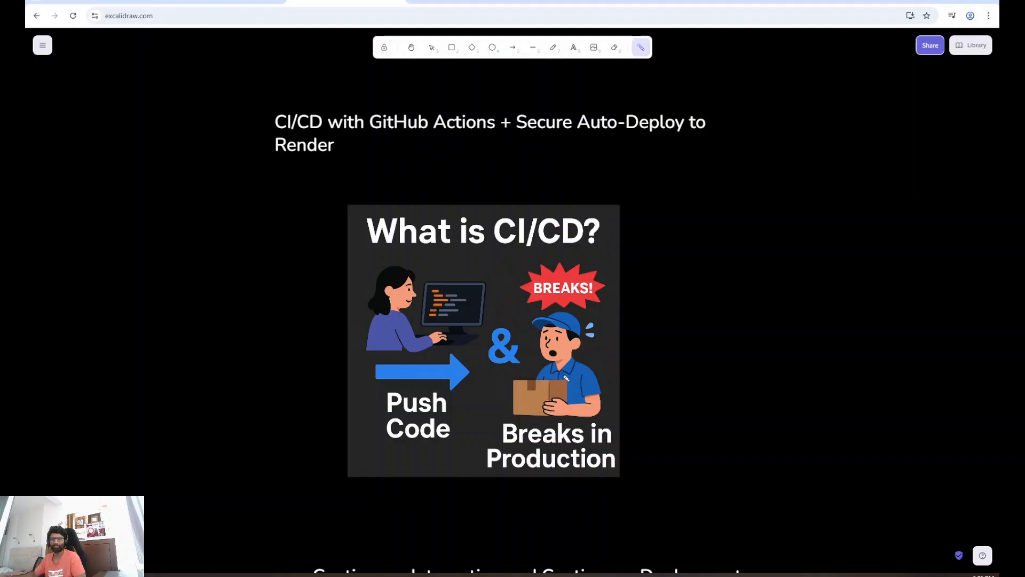
mouse_move(551, 465)
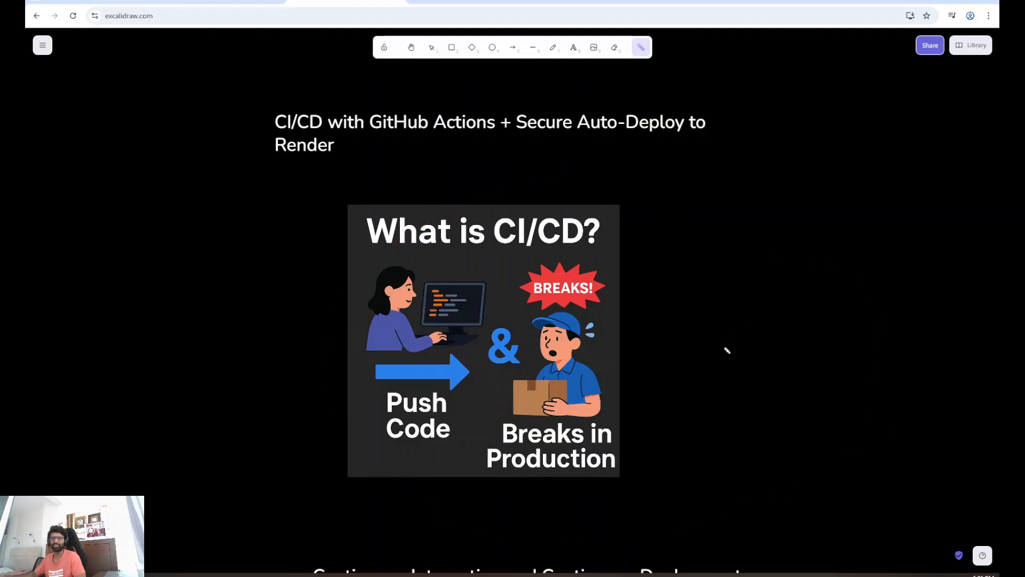
mouse_move(639, 396)
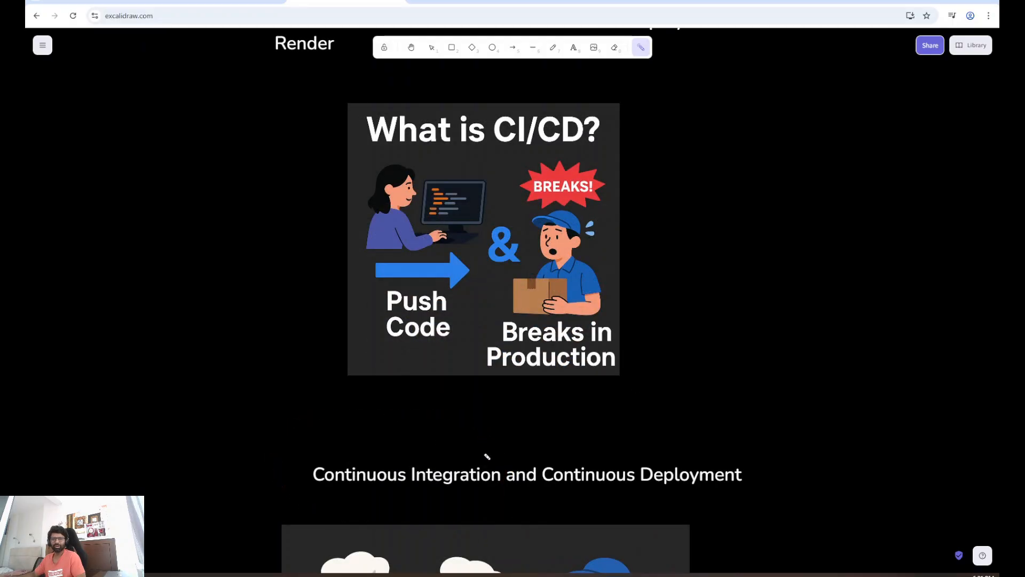
mouse_move(735, 494)
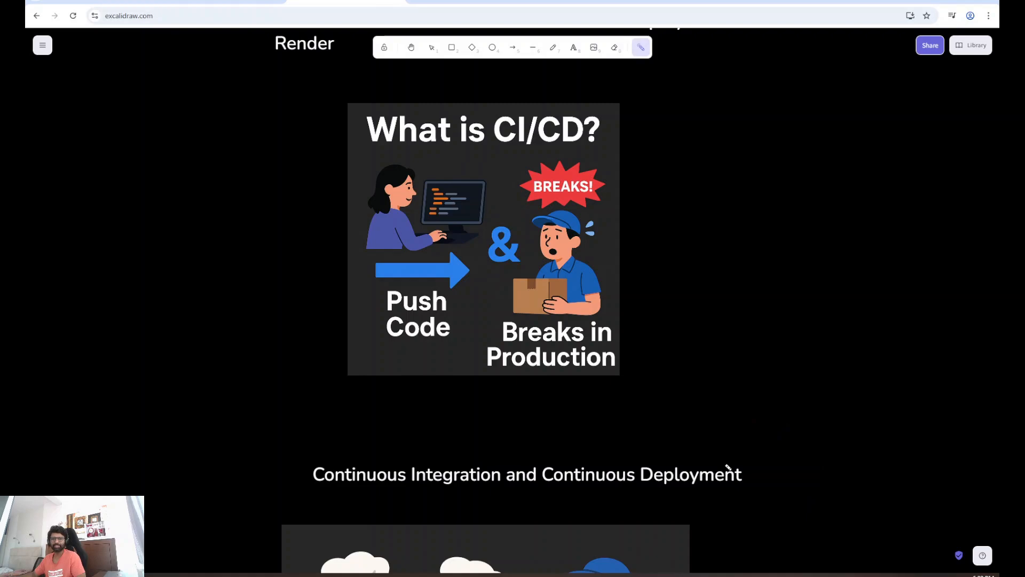
- Expand the app folder and review server.js with the /api/greet/:name route, then its test file
scroll(down, 3)
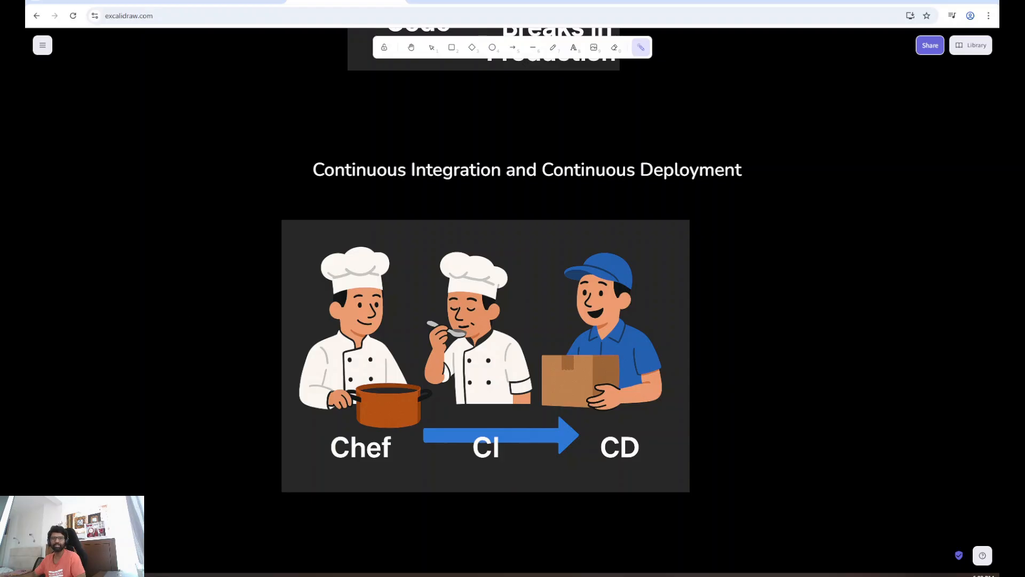
scroll(down, 3)
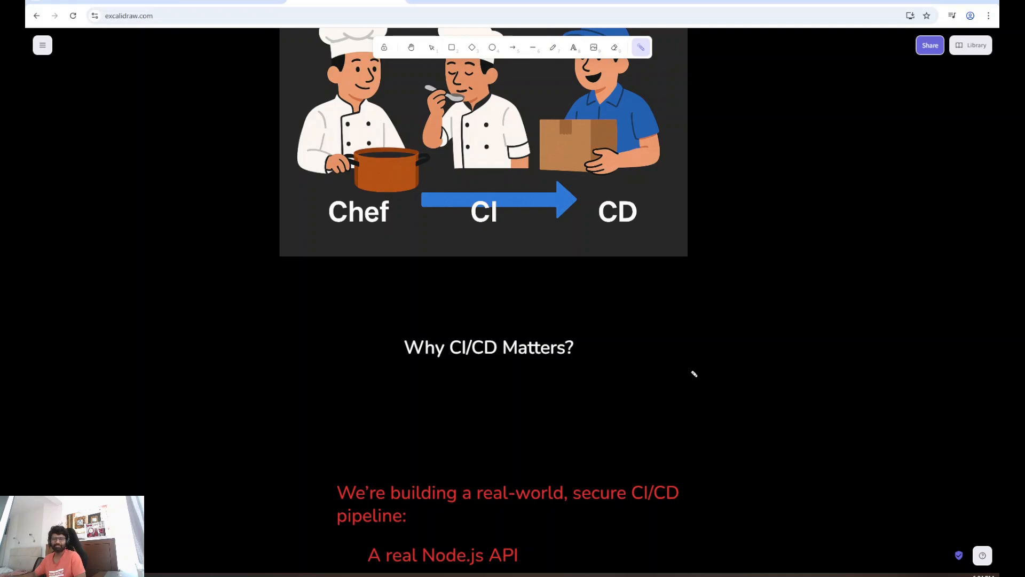
mouse_move(416, 337)
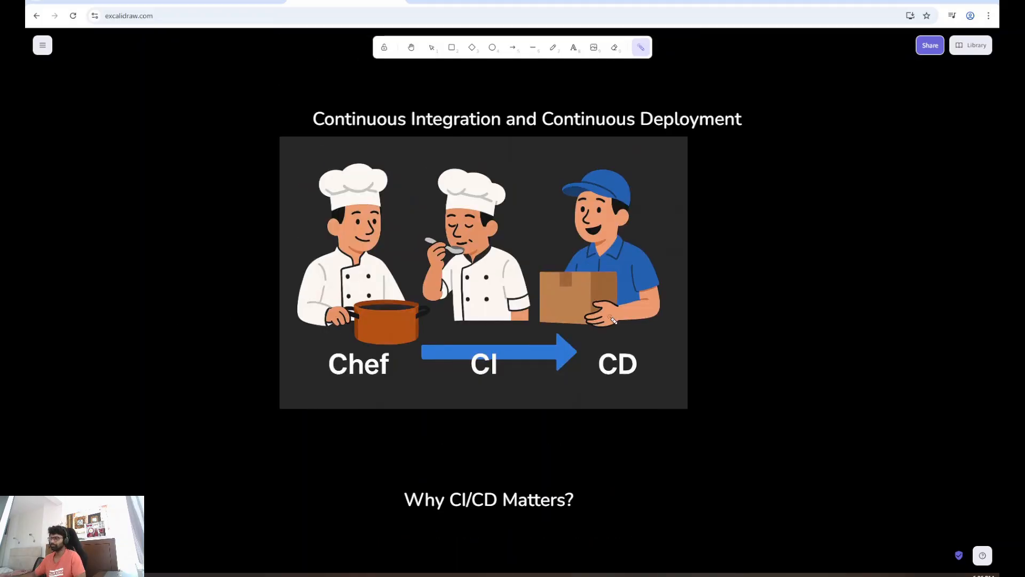
scroll(down, 3)
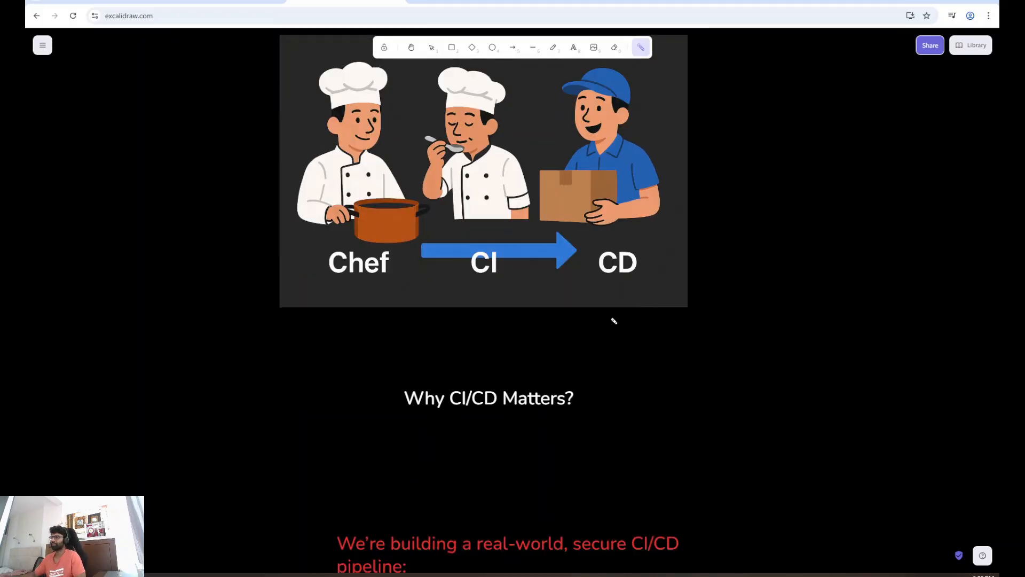
scroll(down, 3)
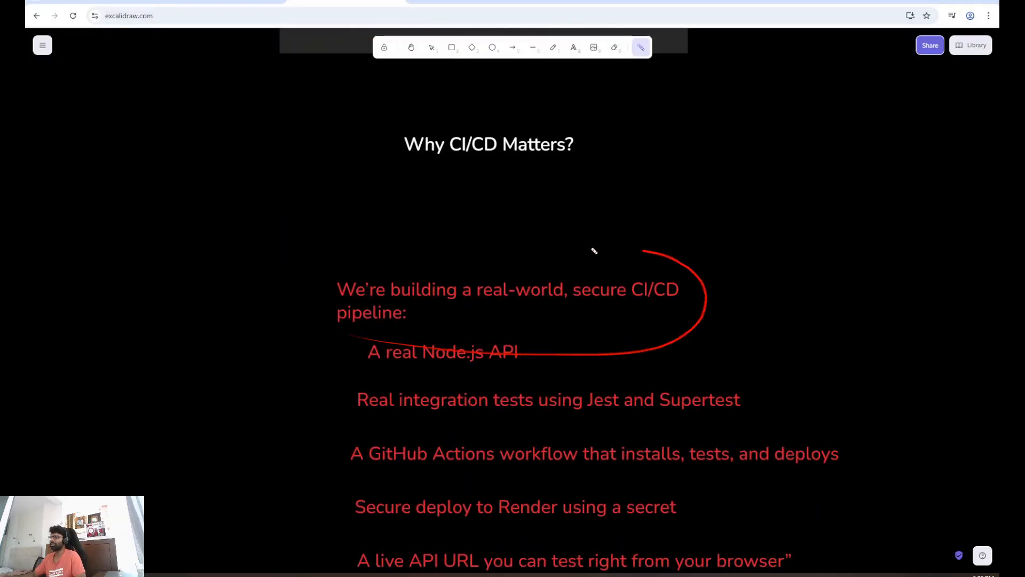
scroll(down, 3)
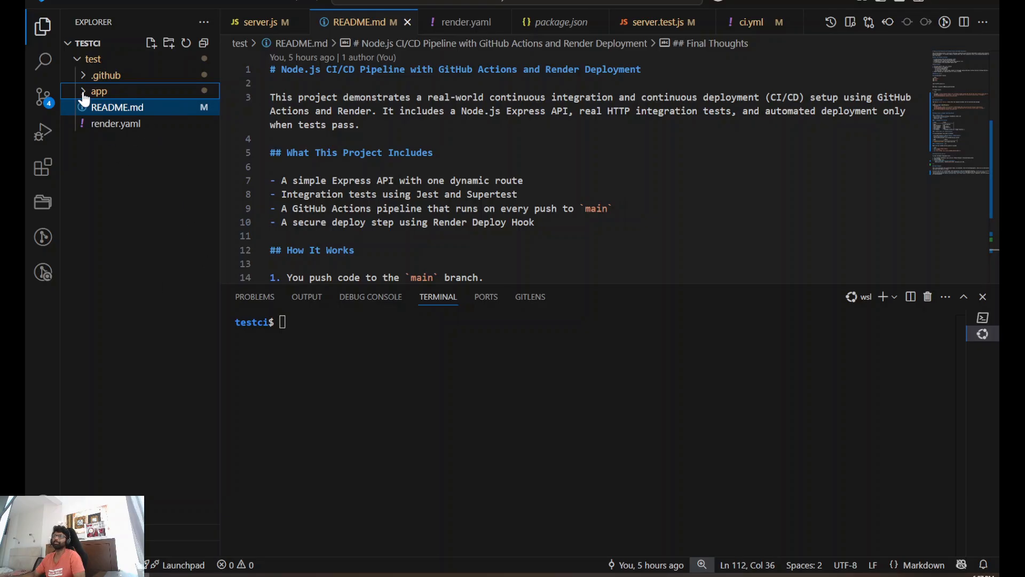
click(98, 90)
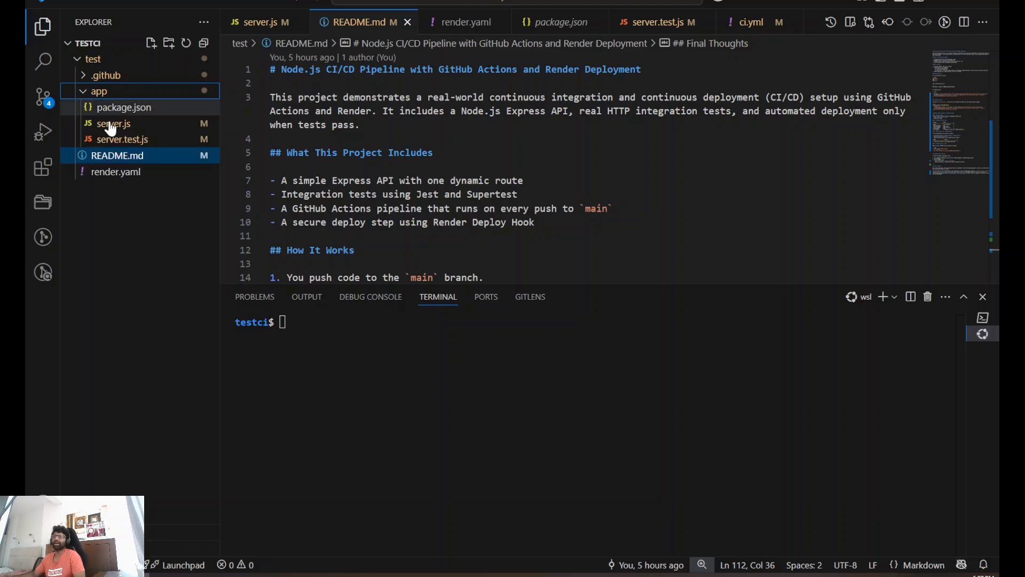
mouse_move(112, 126)
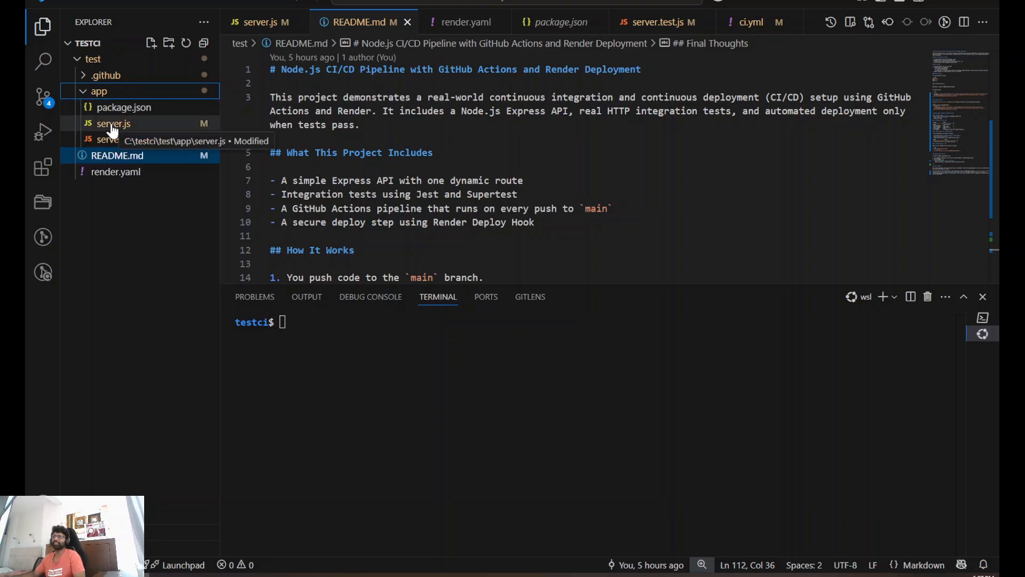
click(113, 124)
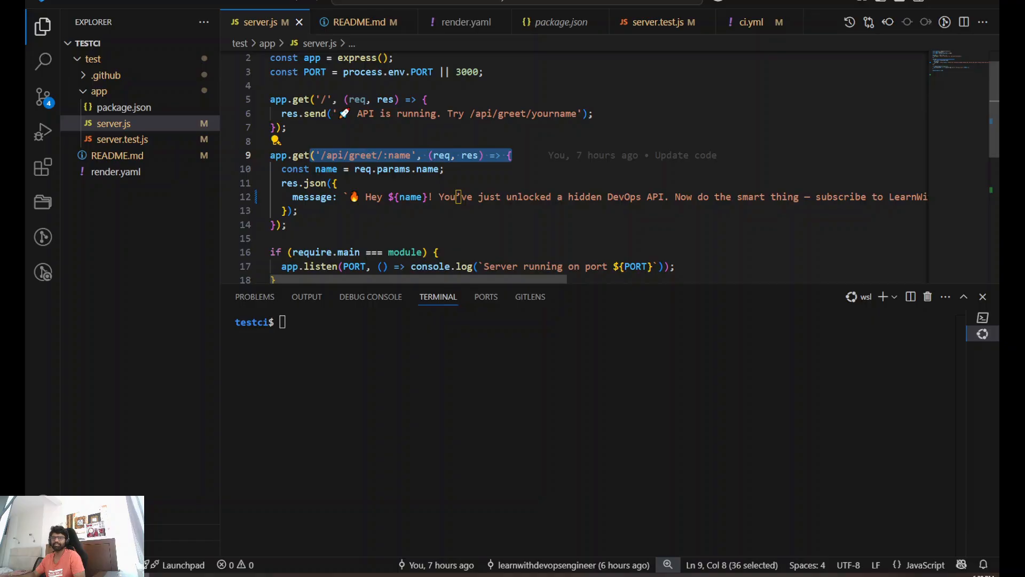
mouse_move(128, 143)
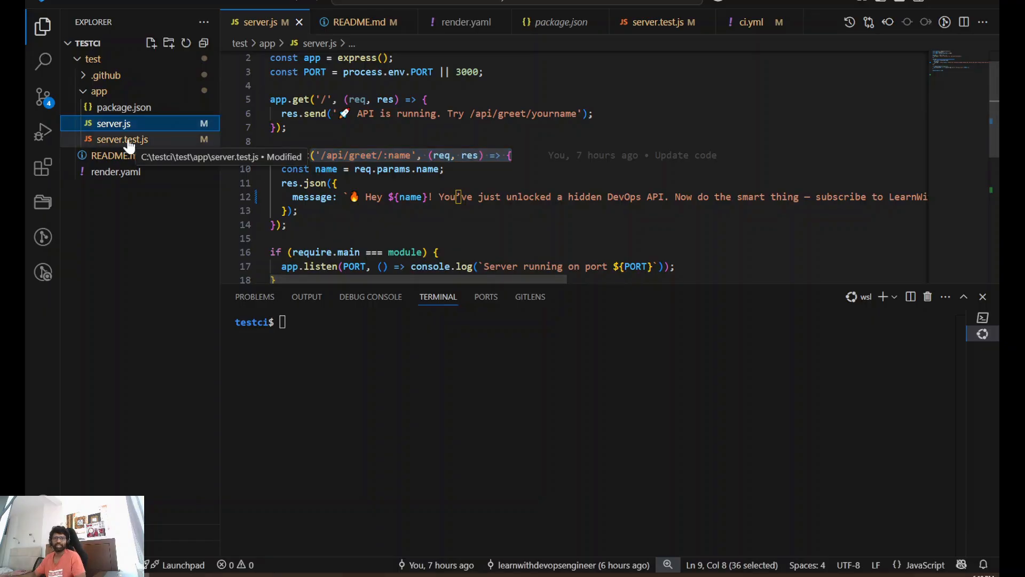
click(122, 139)
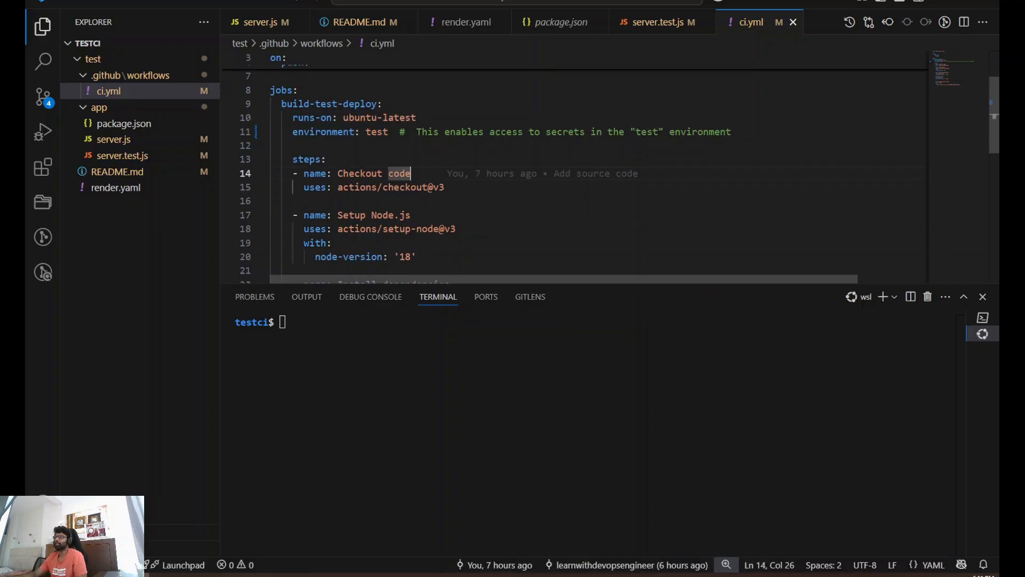
- Walk through ci.yml's Node setup, install, test and Trigger Render Deploy steps
drag(293, 173, 444, 187)
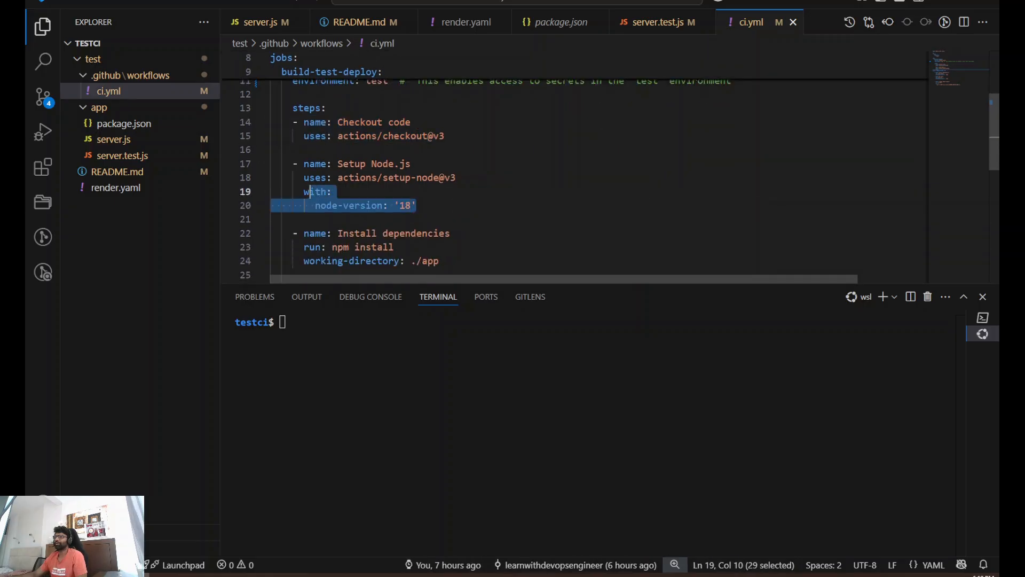
click(354, 177)
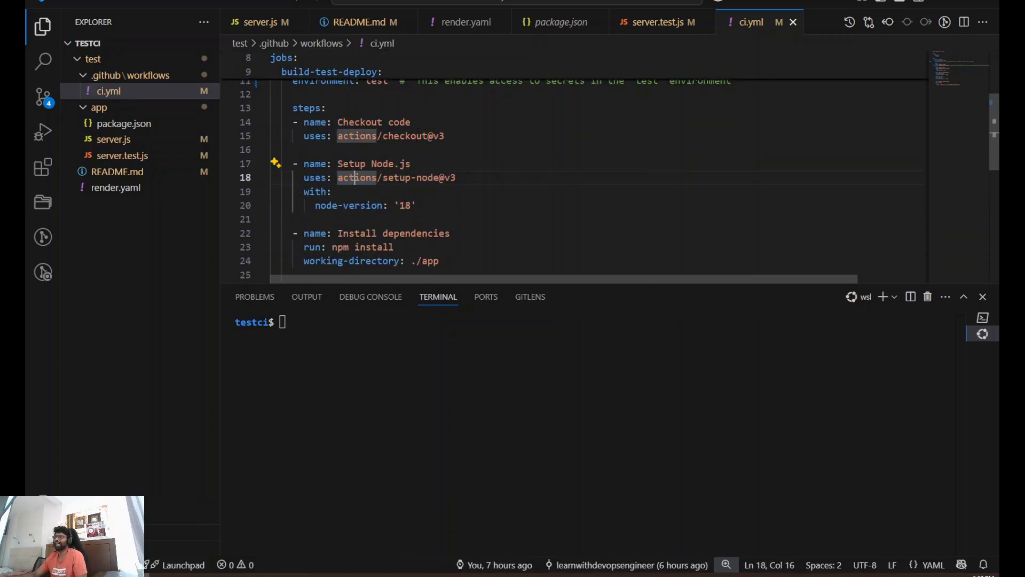
double_click(395, 178)
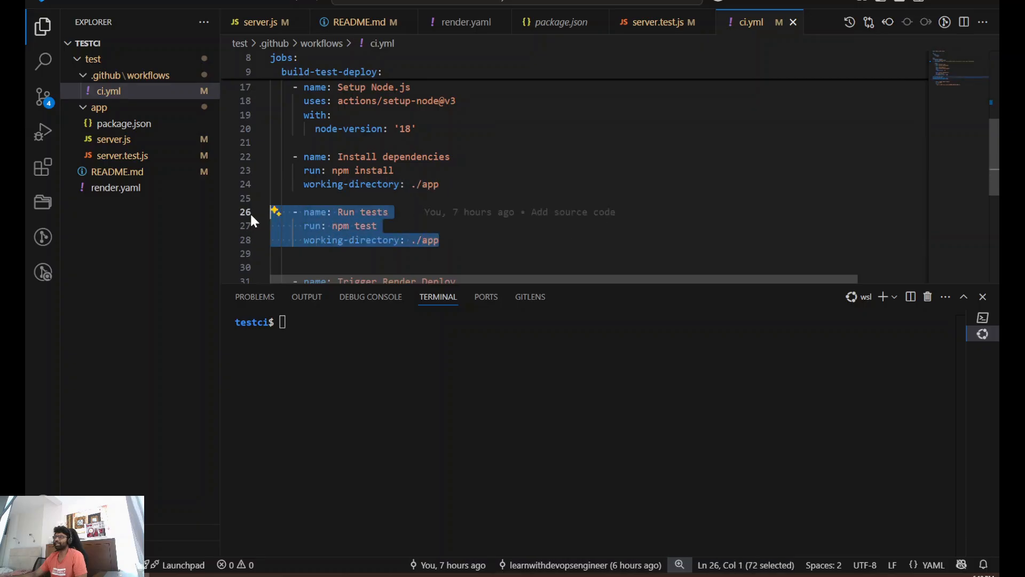
scroll(down, 3)
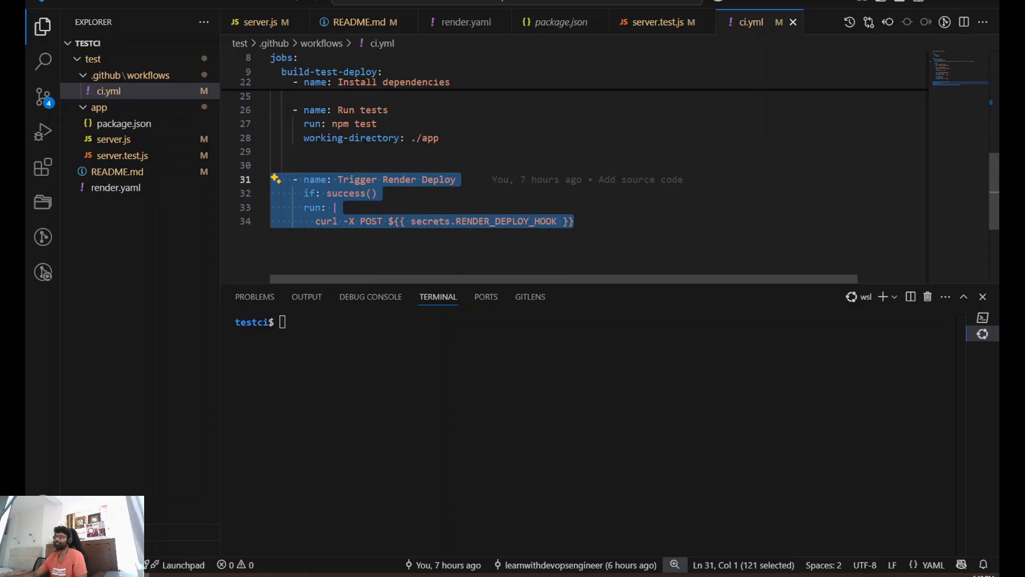
click(569, 221)
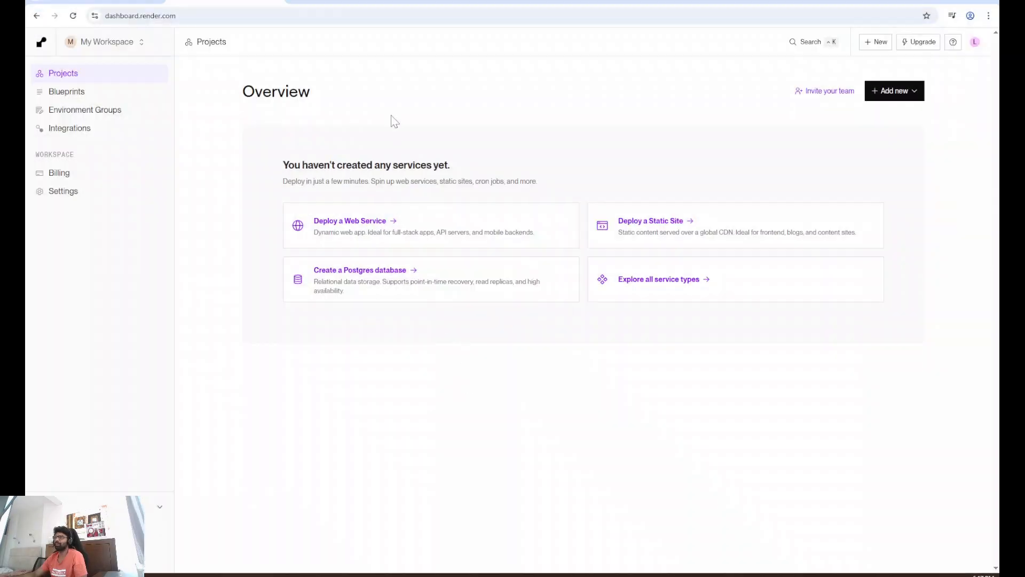
mouse_move(607, 105)
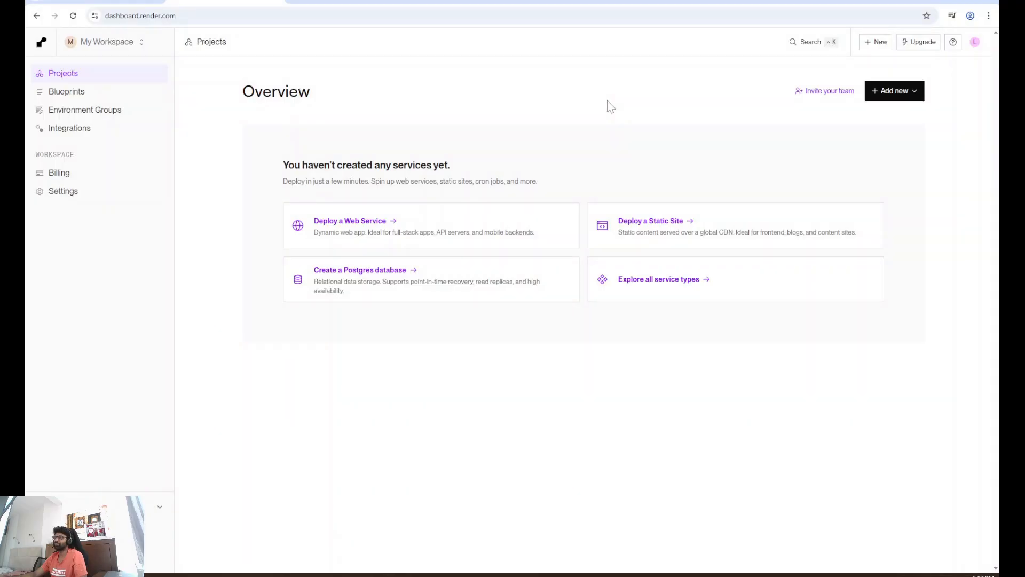
mouse_move(367, 224)
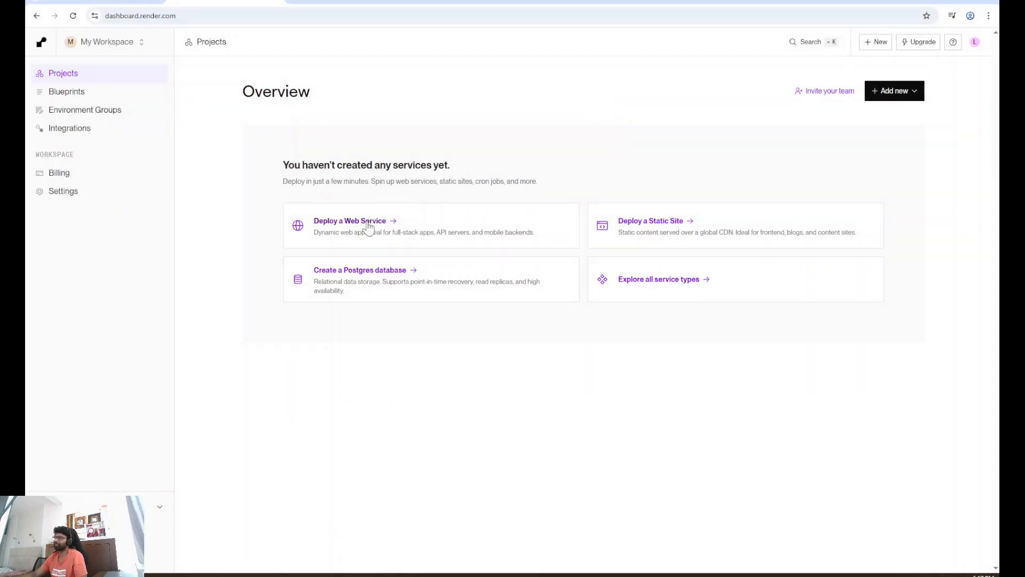
- Start a new web service from the Render dashboard via Deploy a Web Service
click(350, 220)
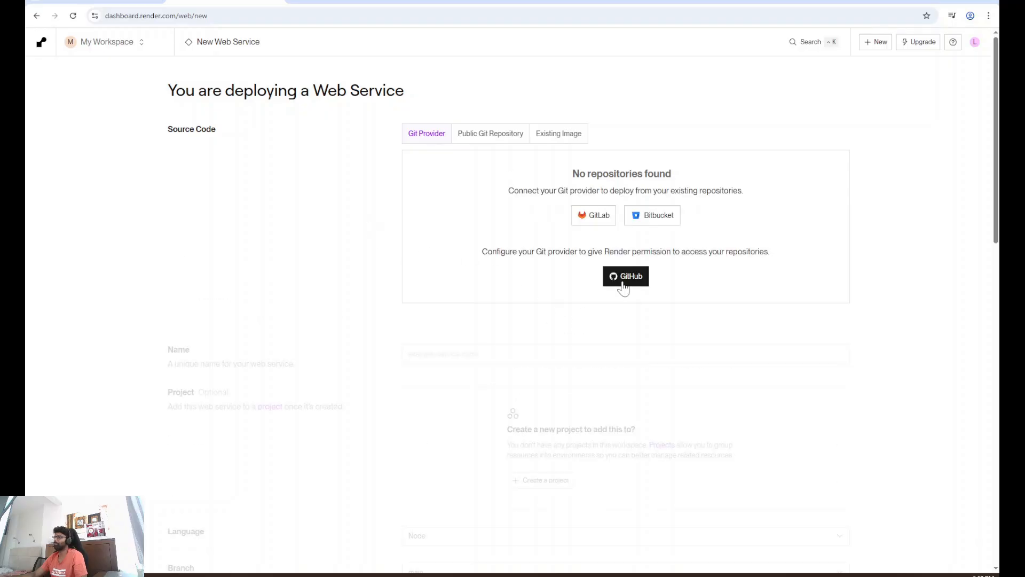
mouse_move(601, 228)
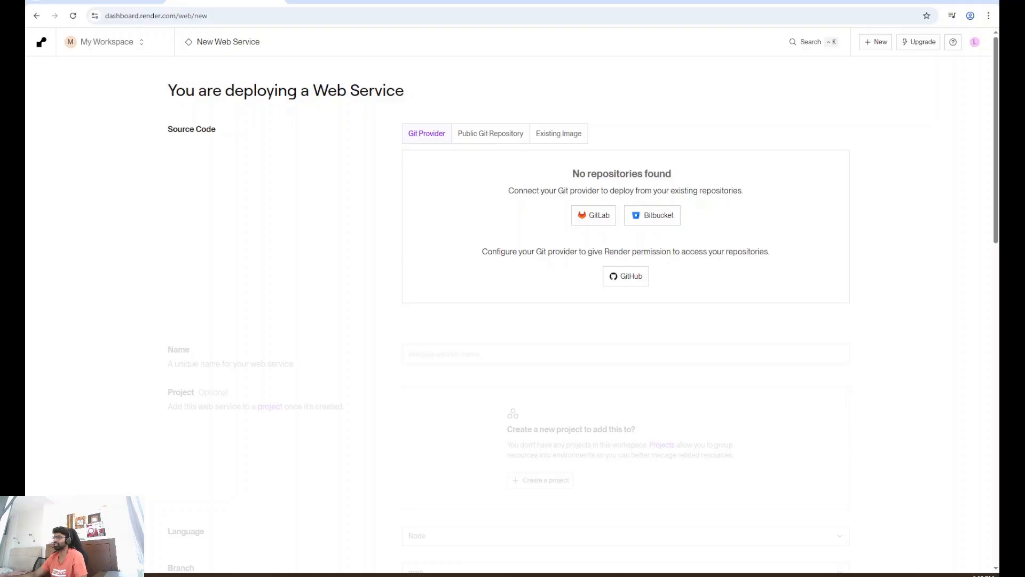
- Install the Render GitHub App on the personal account for only the test repository
click(626, 276)
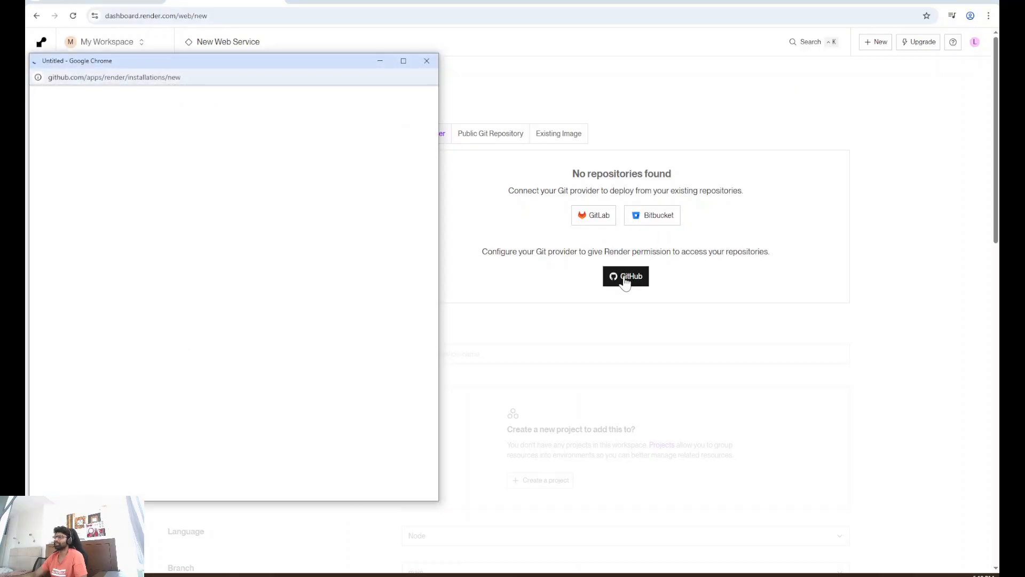
click(626, 275)
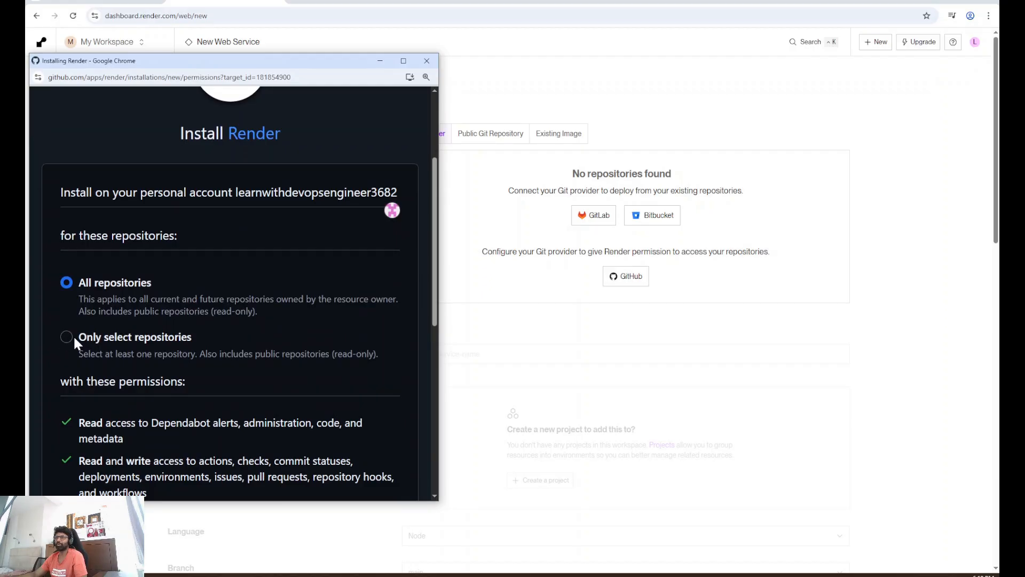
click(66, 336)
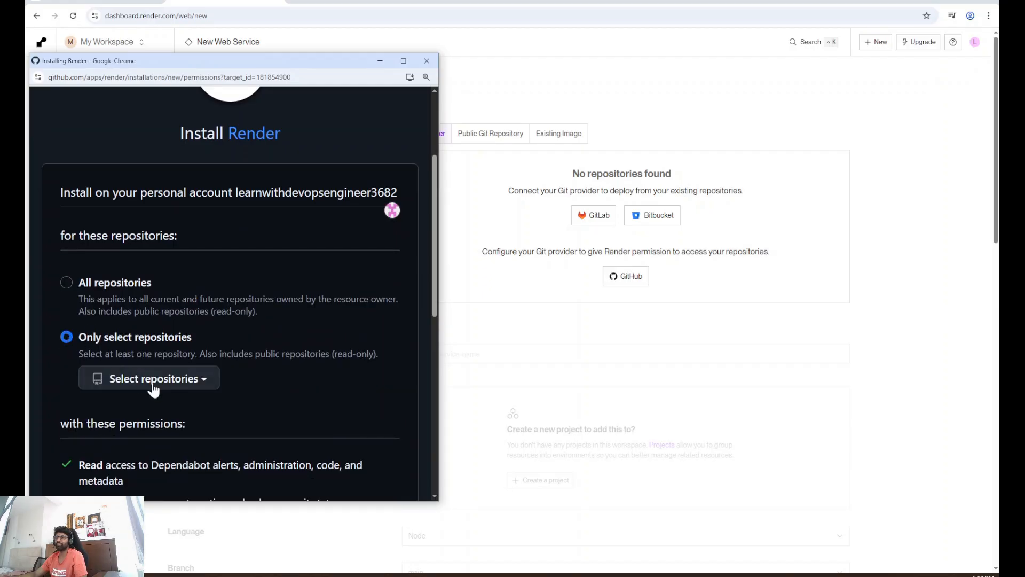
click(148, 378)
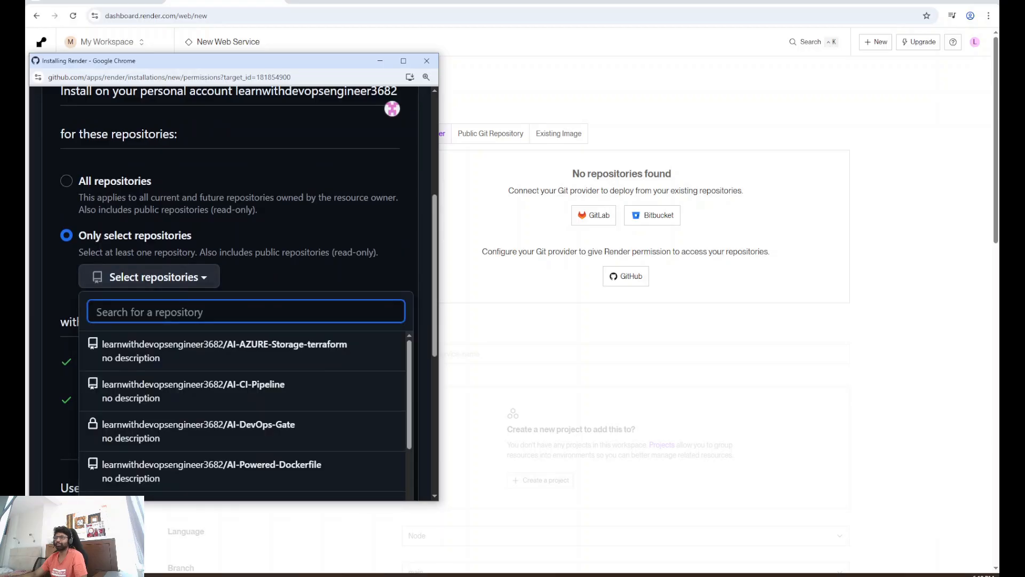
text(test)
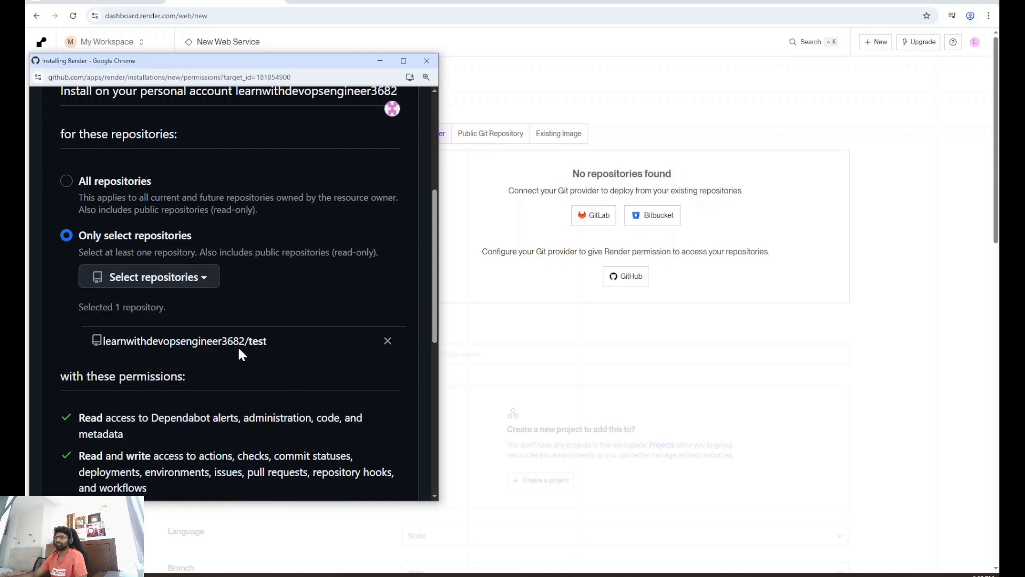
scroll(down, 3)
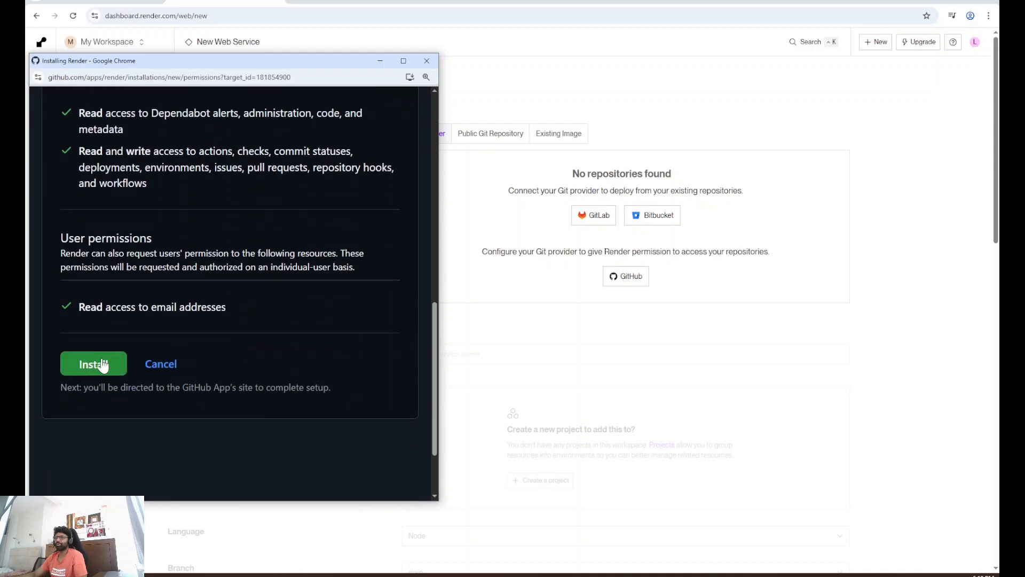
click(94, 363)
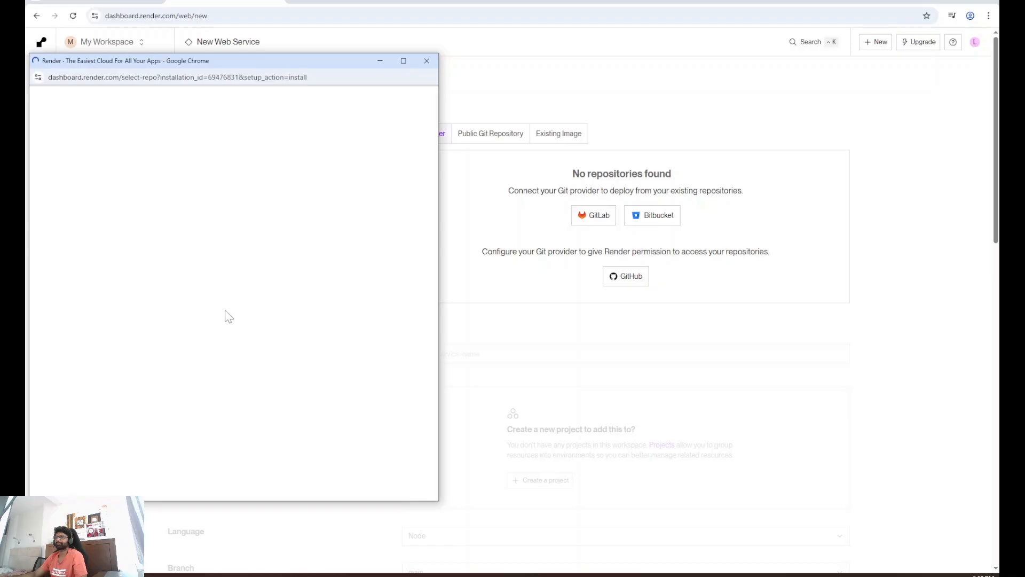
click(426, 61)
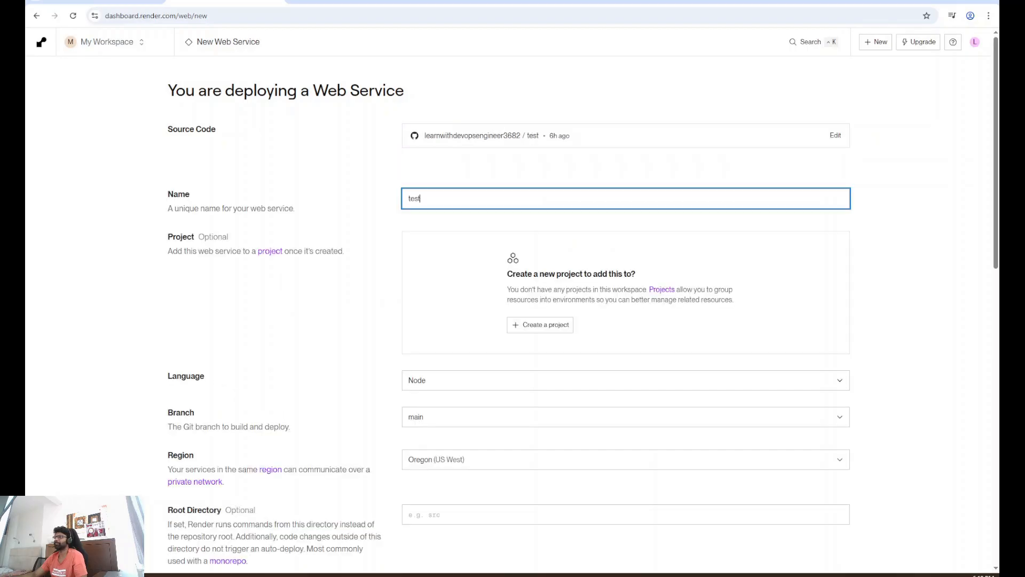
- Name the web service prod-deploy and set its root directory to app
scroll(down, 3)
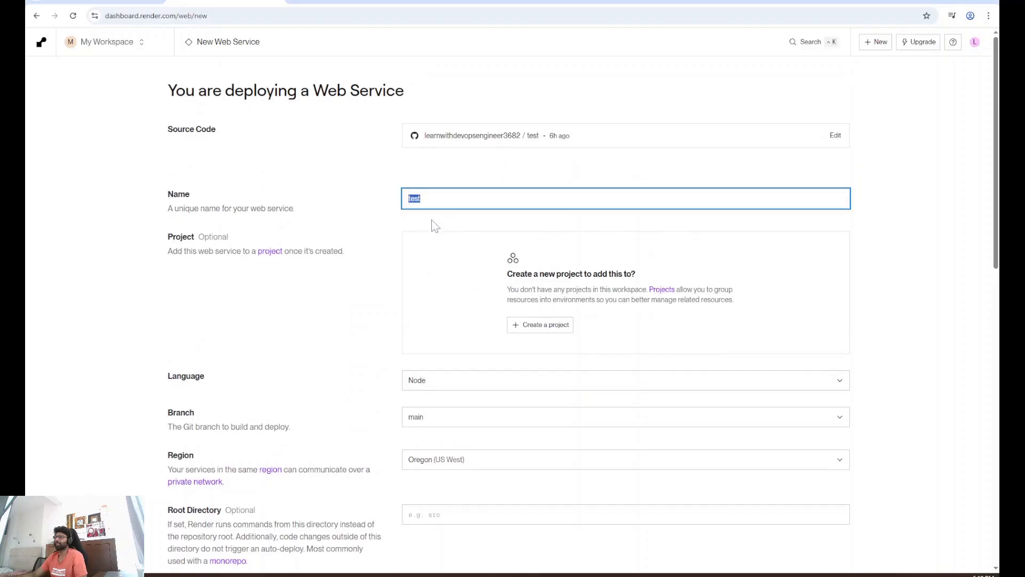
scroll(down, 3)
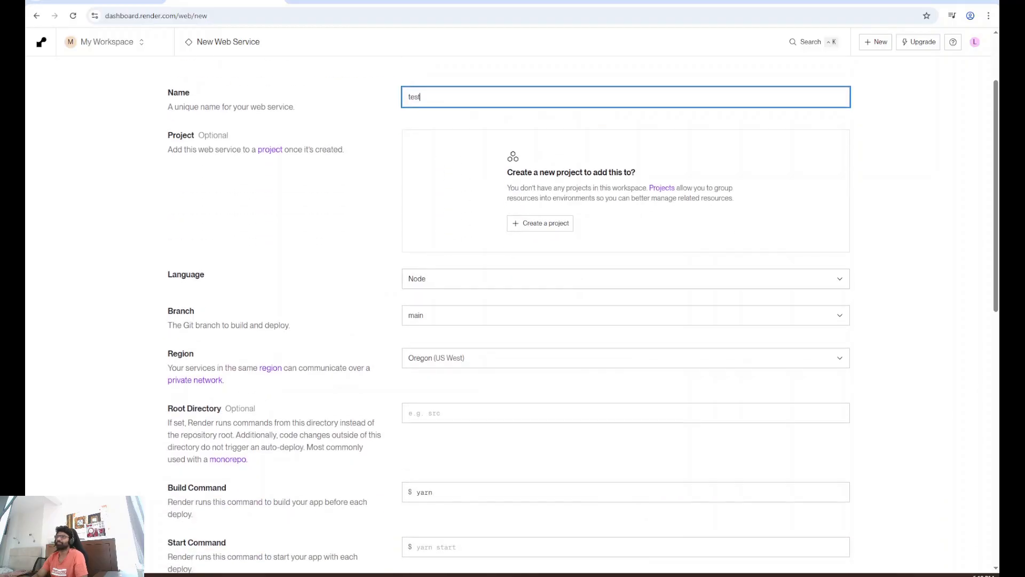
text(prod-dep)
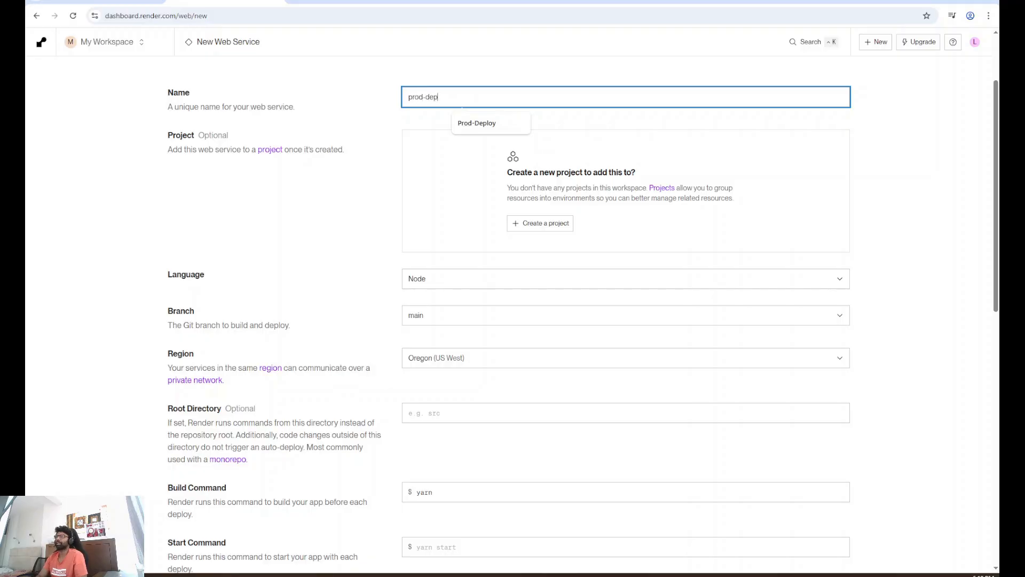
text(loy)
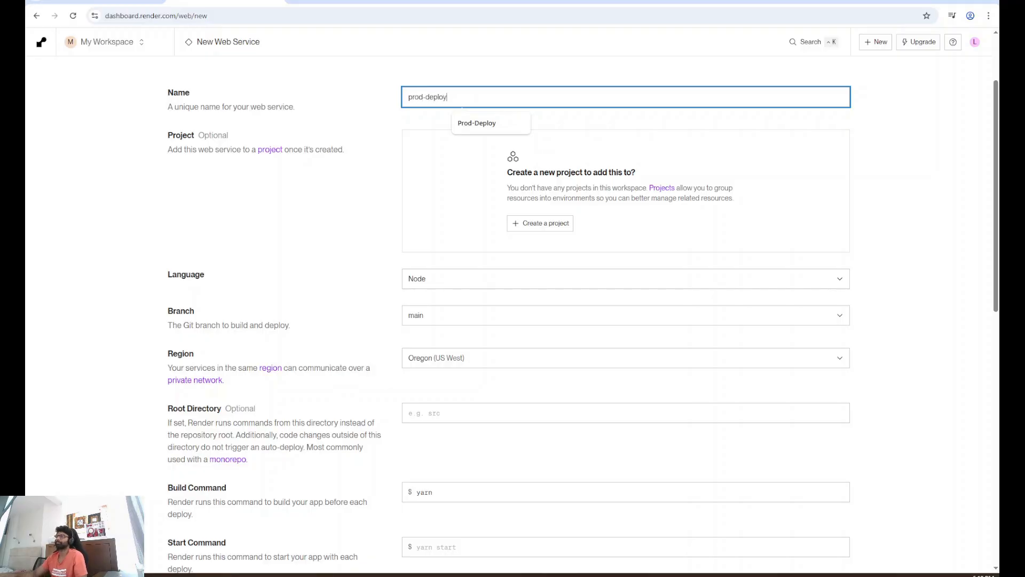
scroll(down, 3)
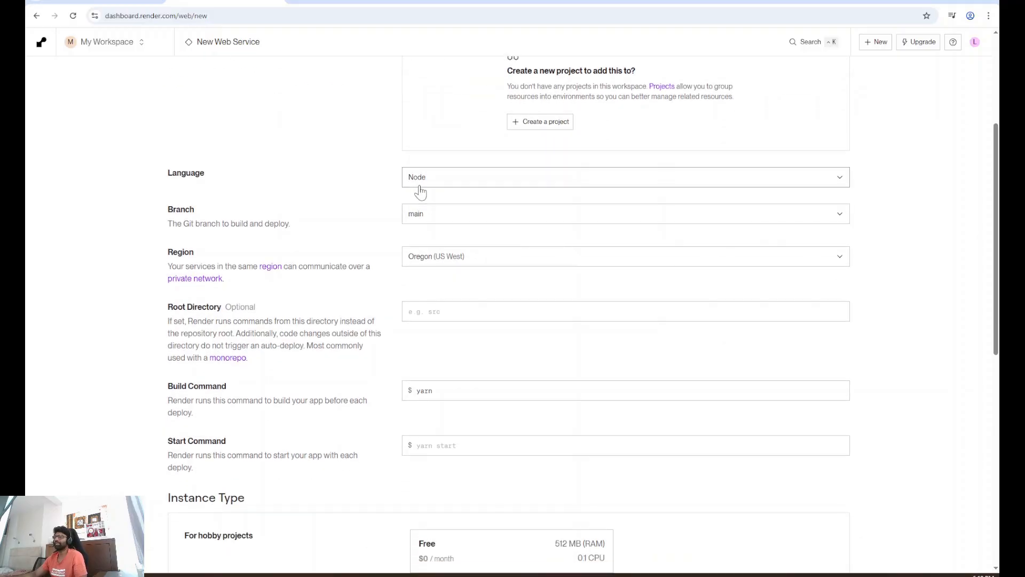
mouse_move(457, 183)
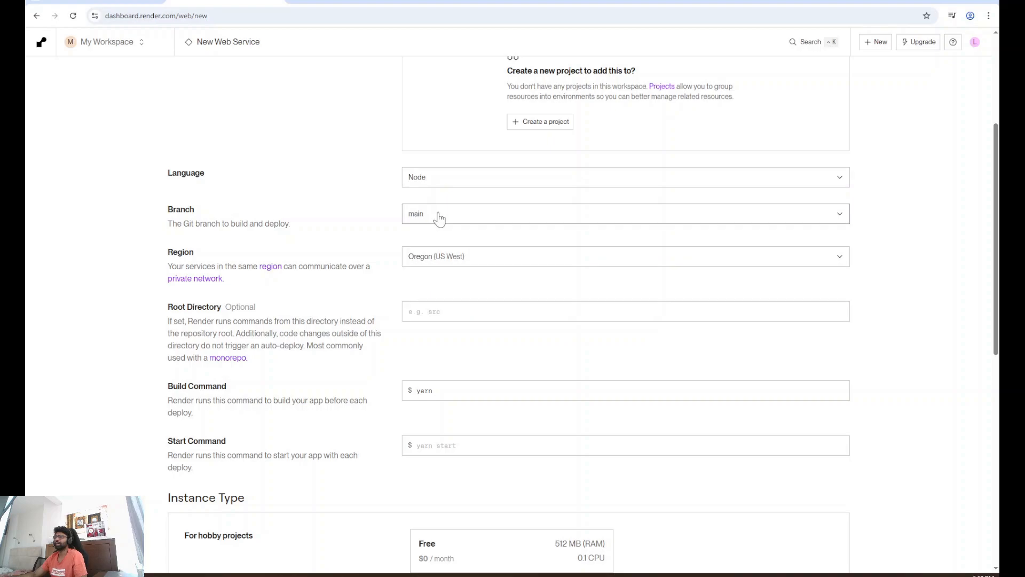
mouse_move(524, 223)
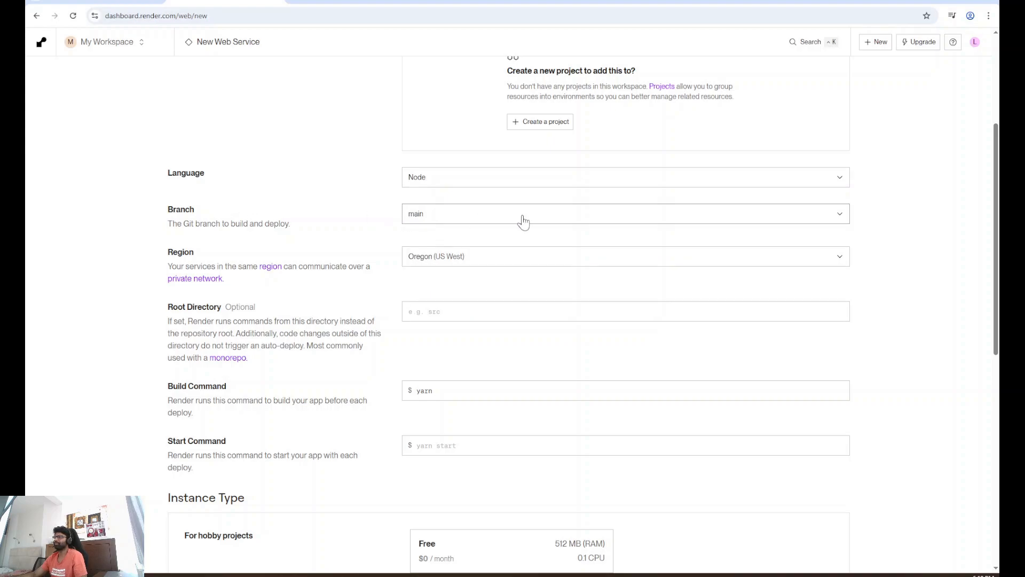
scroll(down, 3)
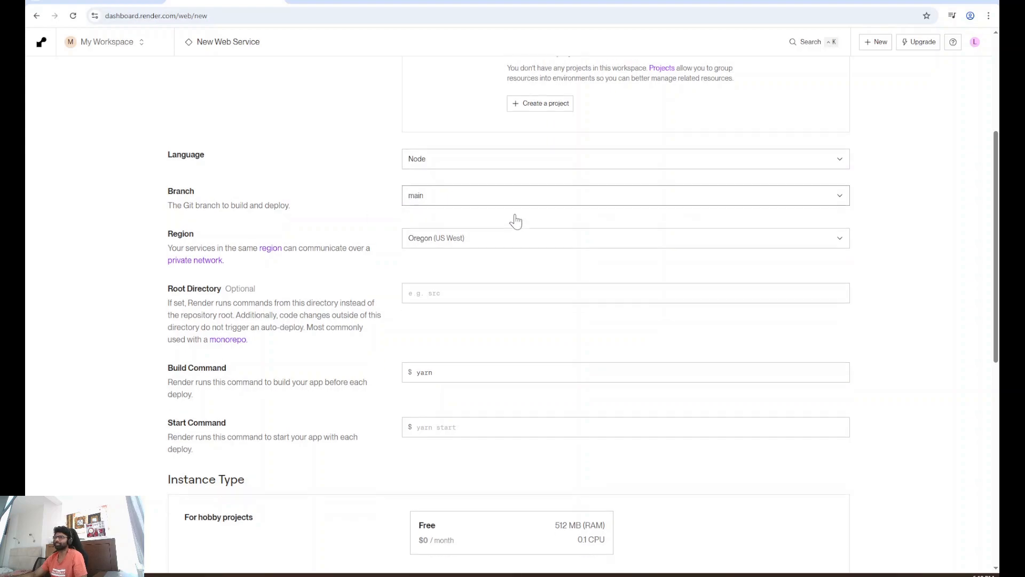
text(app)
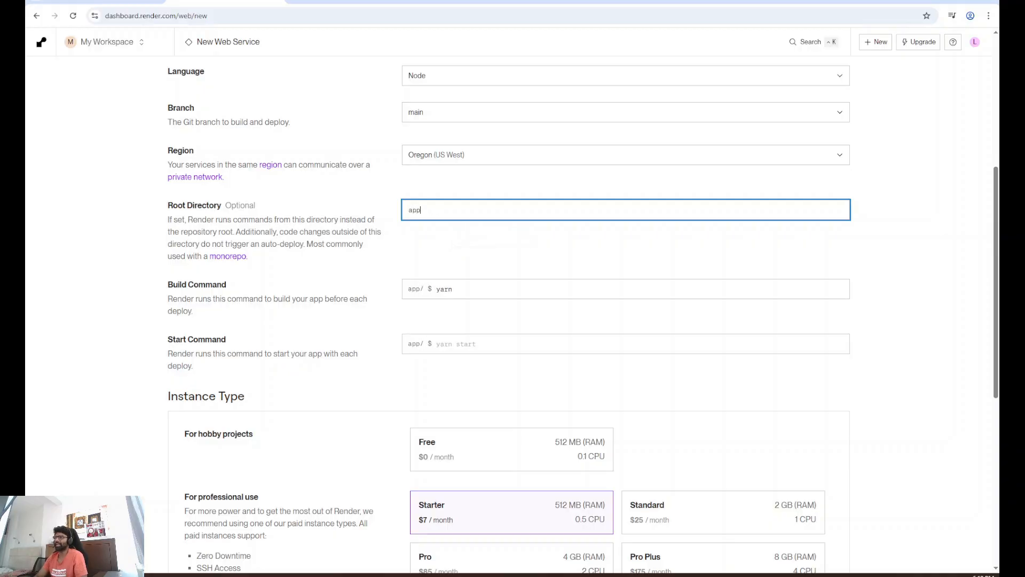
- Set build command npm install, start command node server.js, and the Free instance type
scroll(down, 3)
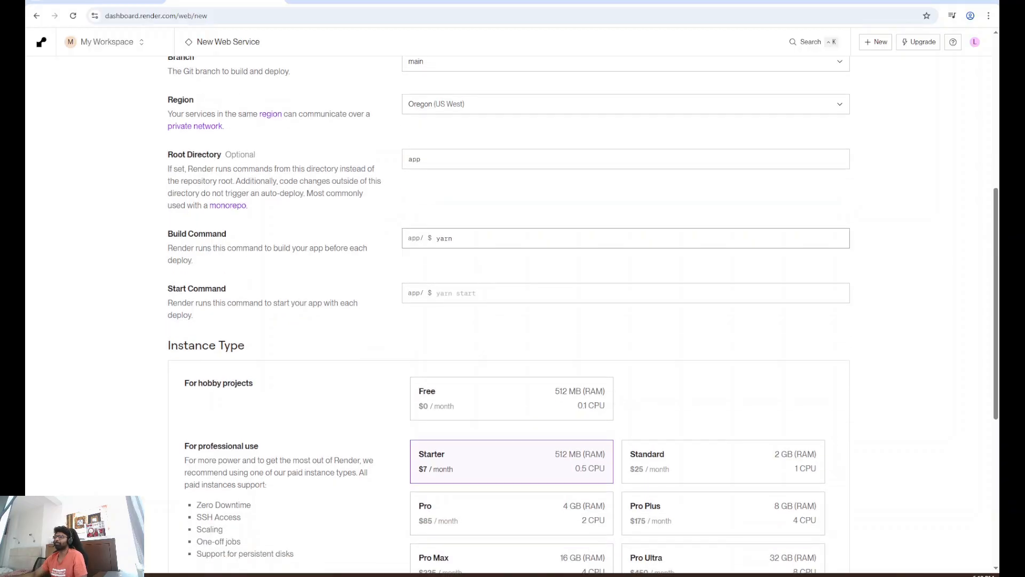
click(625, 239)
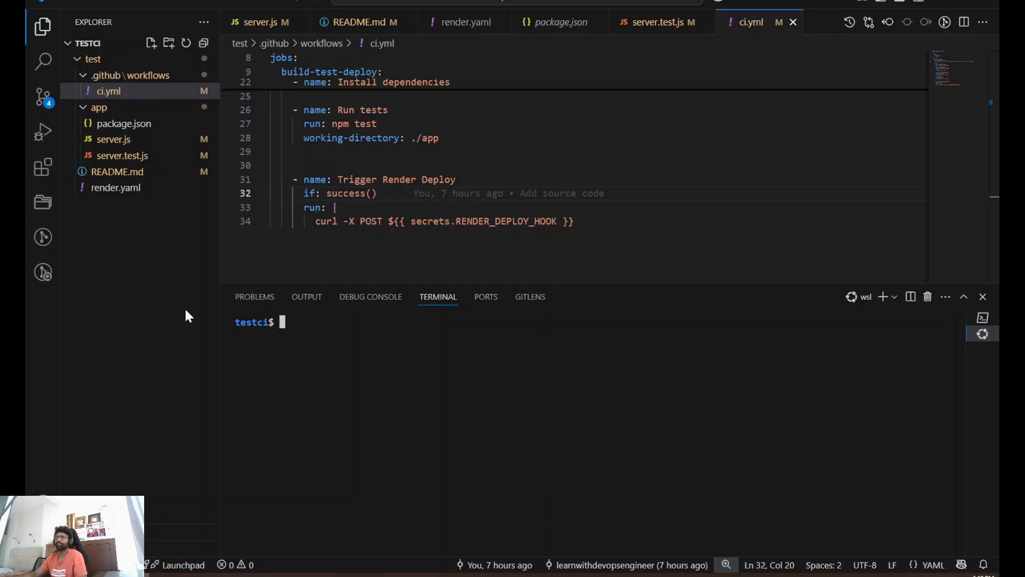
click(116, 187)
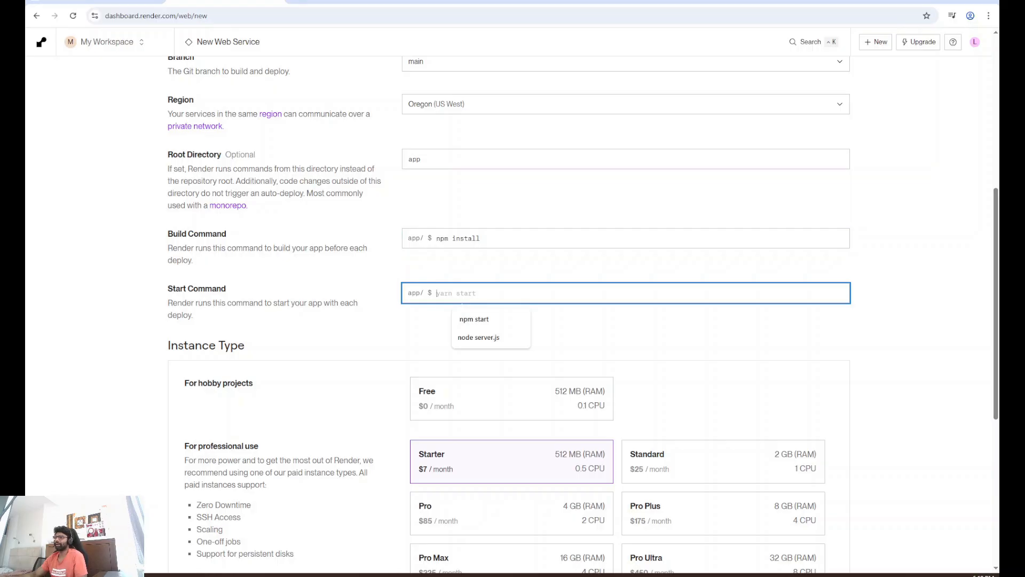
text(node server.js)
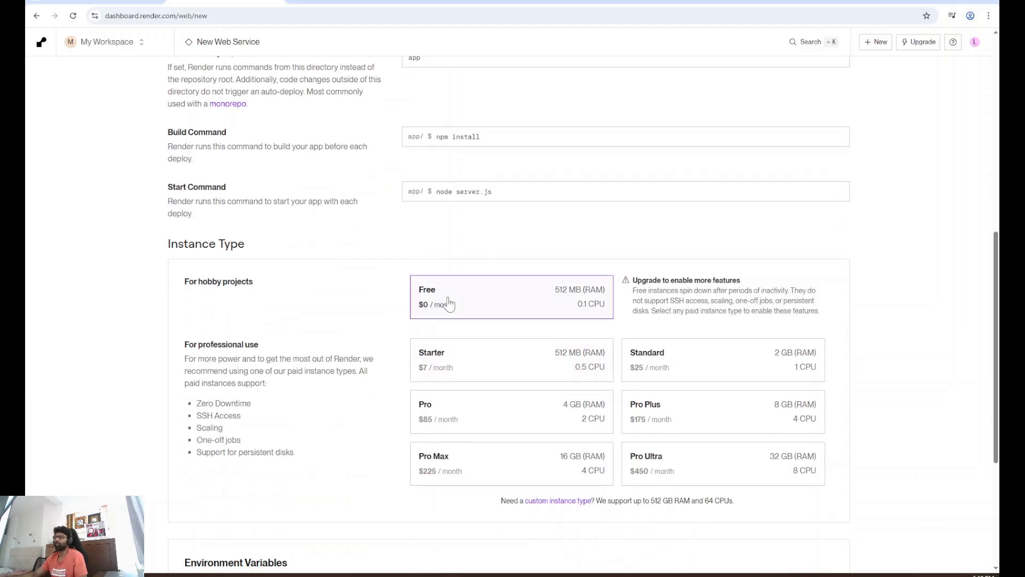
scroll(down, 3)
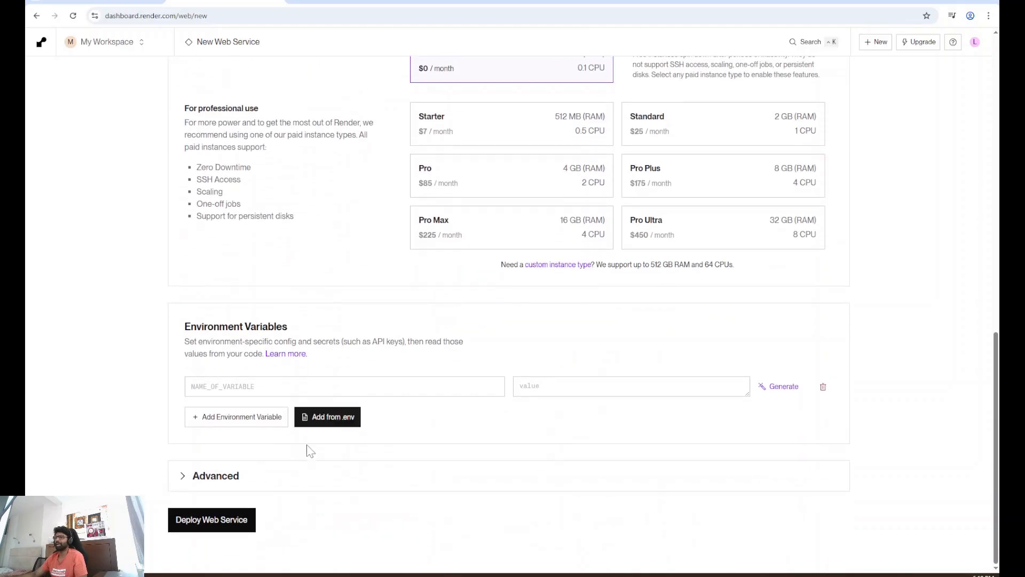
- Deploy the prod-deploy service, then view its Auto-Deploy and Deploy Hook settings
click(211, 519)
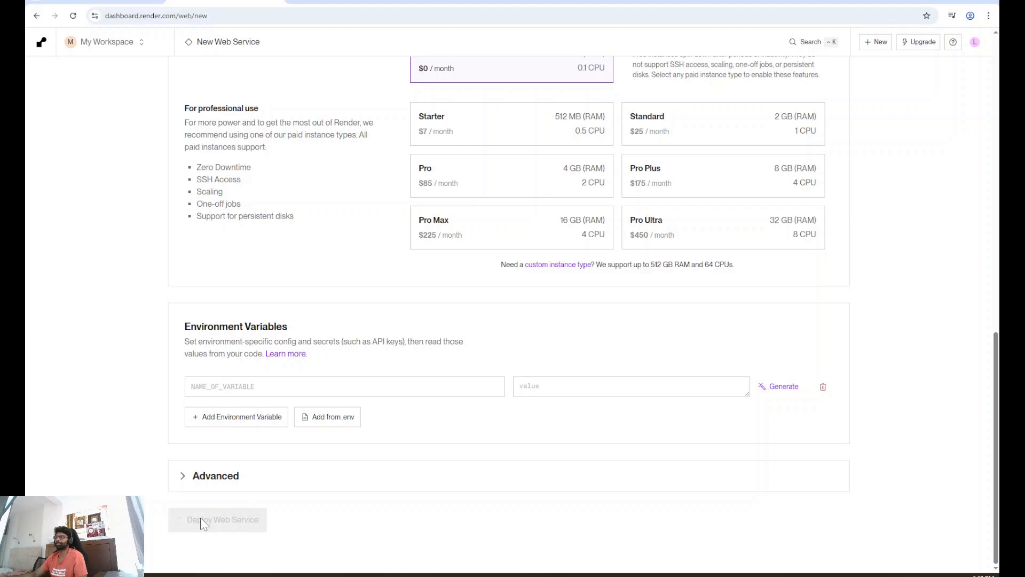
click(217, 519)
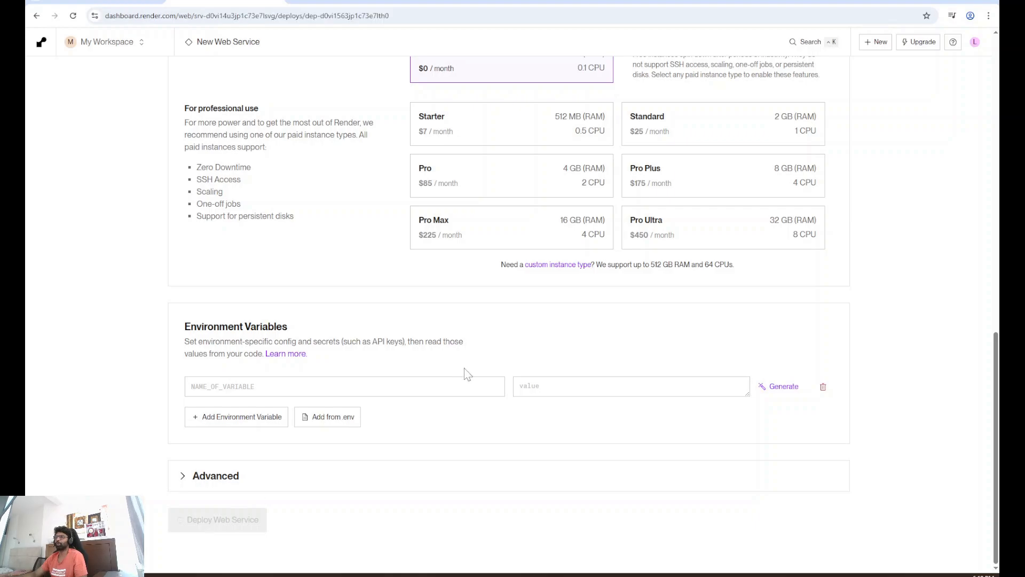
click(218, 519)
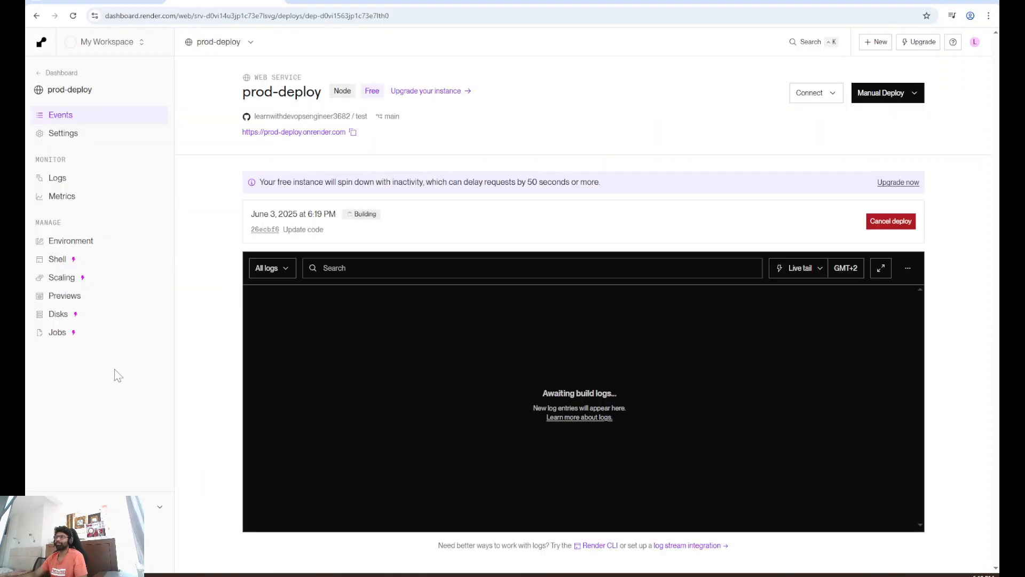
click(62, 133)
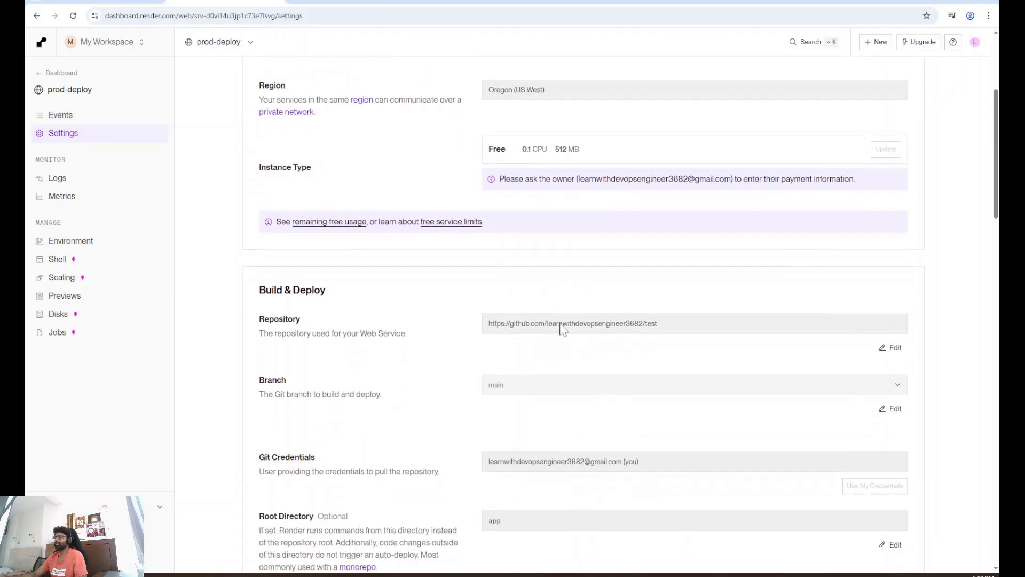
scroll(down, 3)
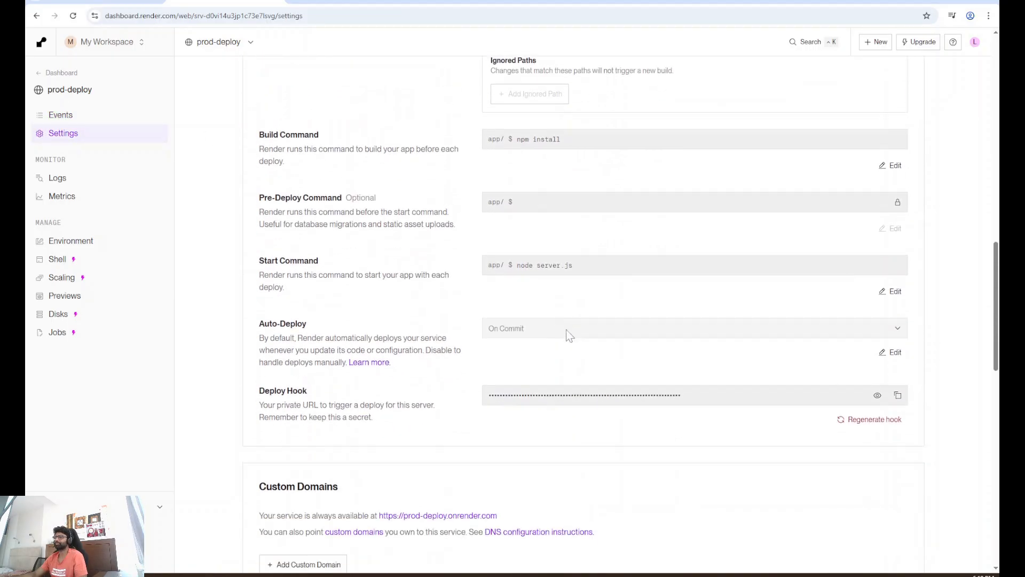
click(899, 396)
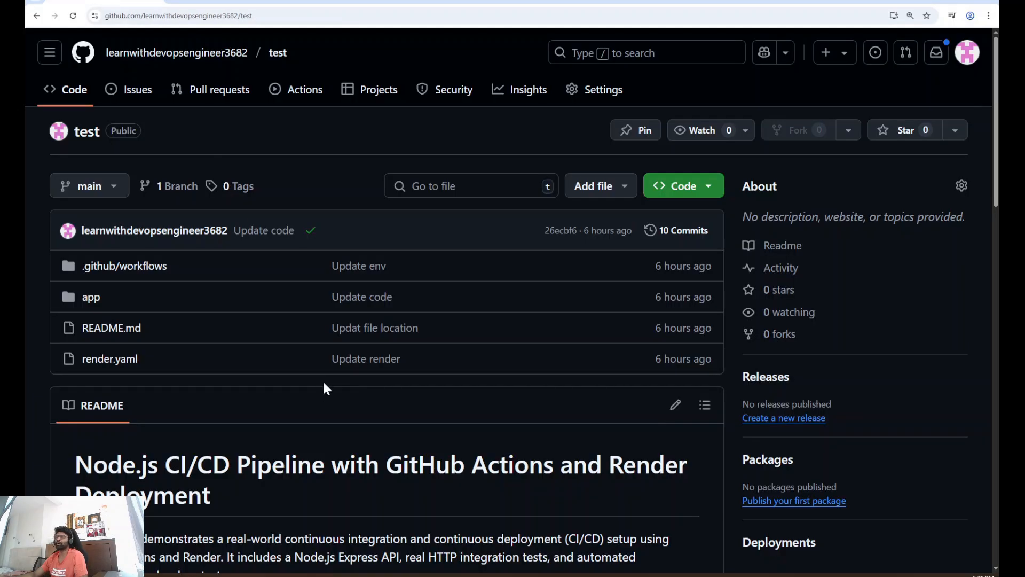
- Go to the test repository's Settings, Actions secrets, then environment secrets
click(602, 90)
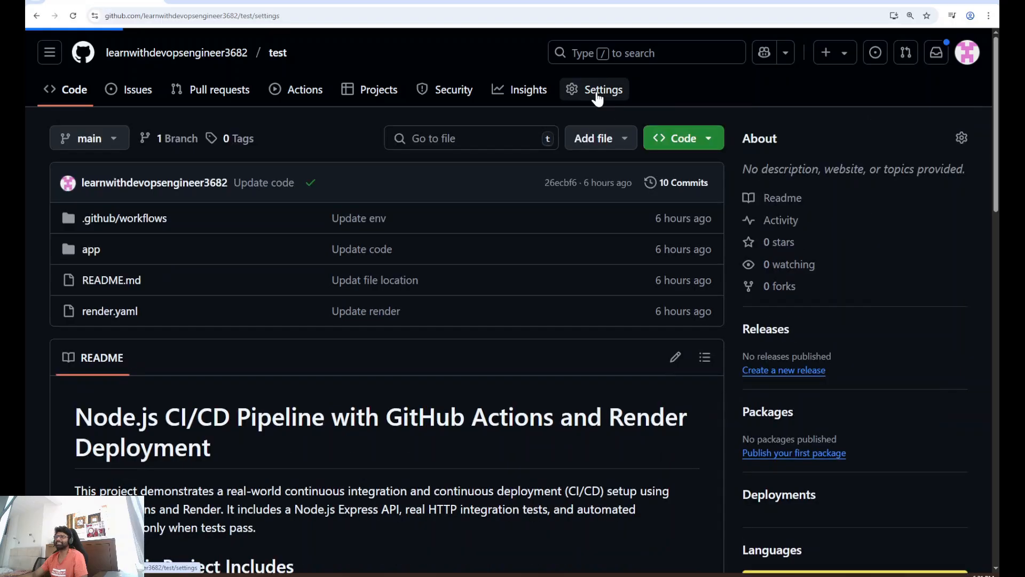
click(604, 89)
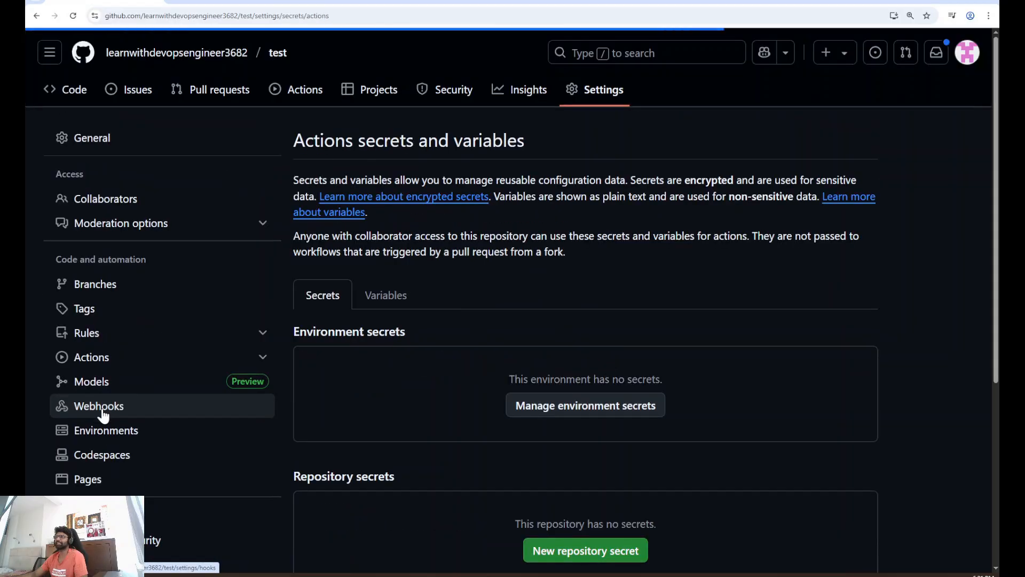
scroll(down, 3)
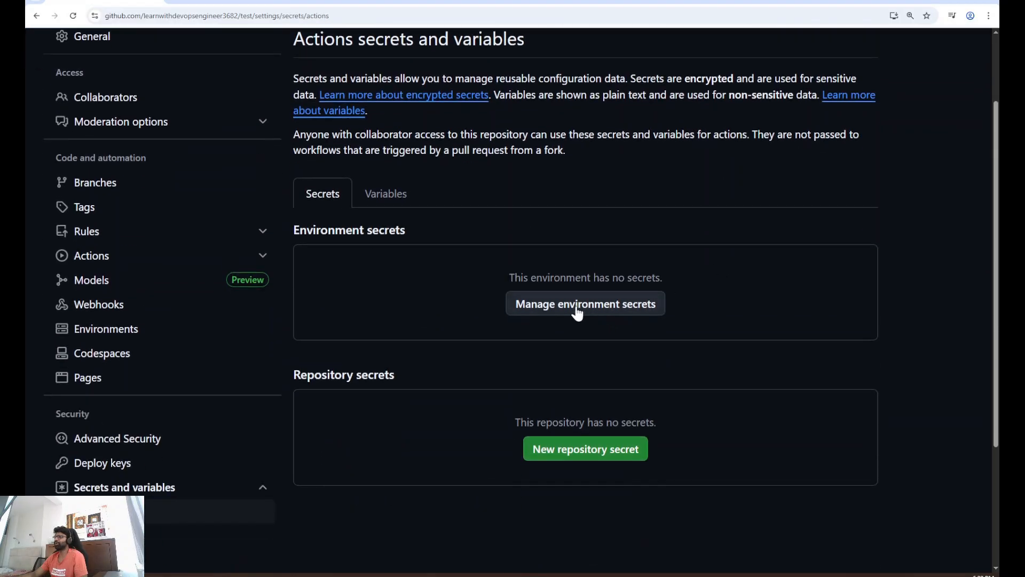
click(586, 304)
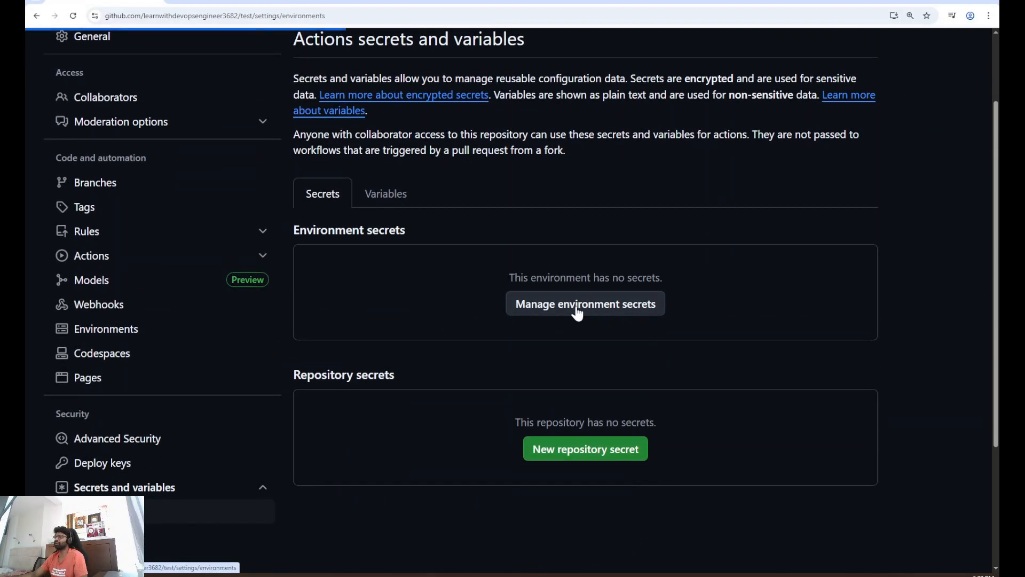
- Create a new GitHub environment named test
click(106, 329)
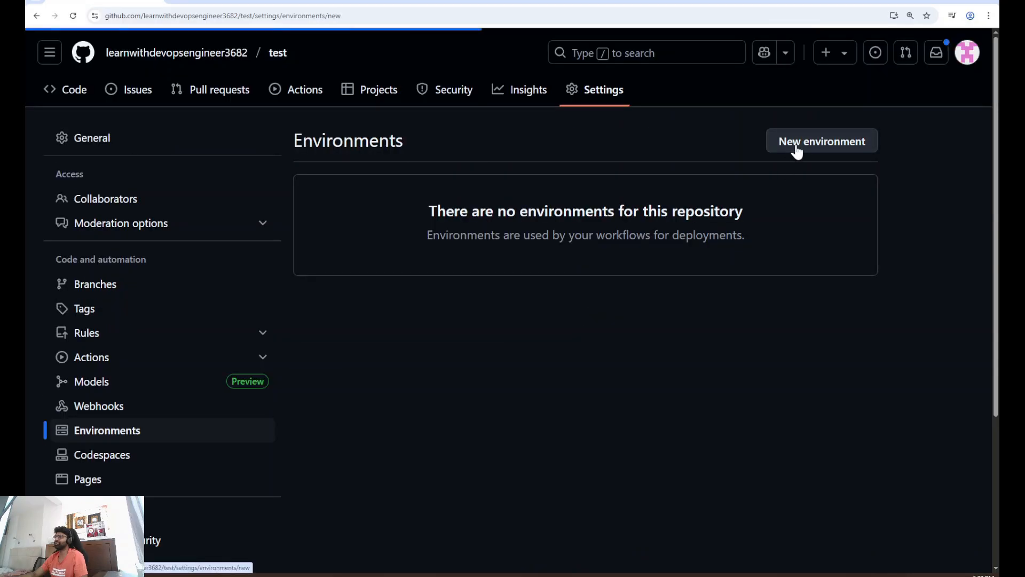
click(822, 141)
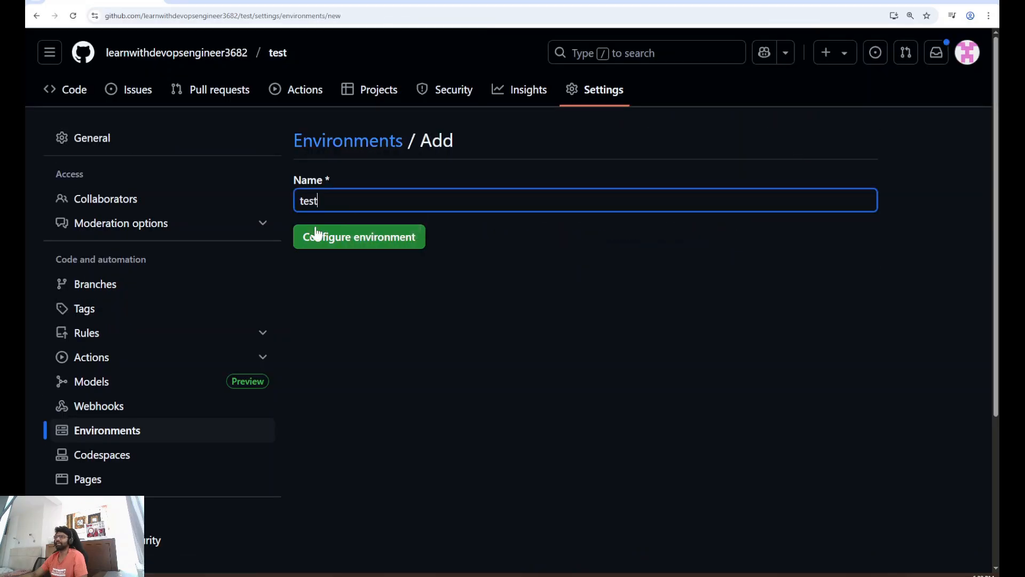
click(359, 236)
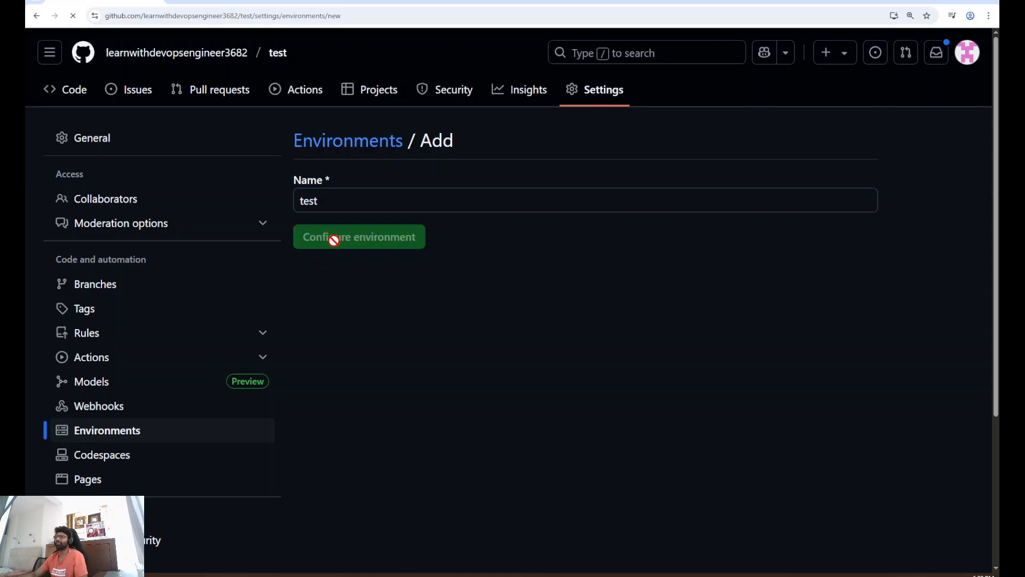
click(359, 236)
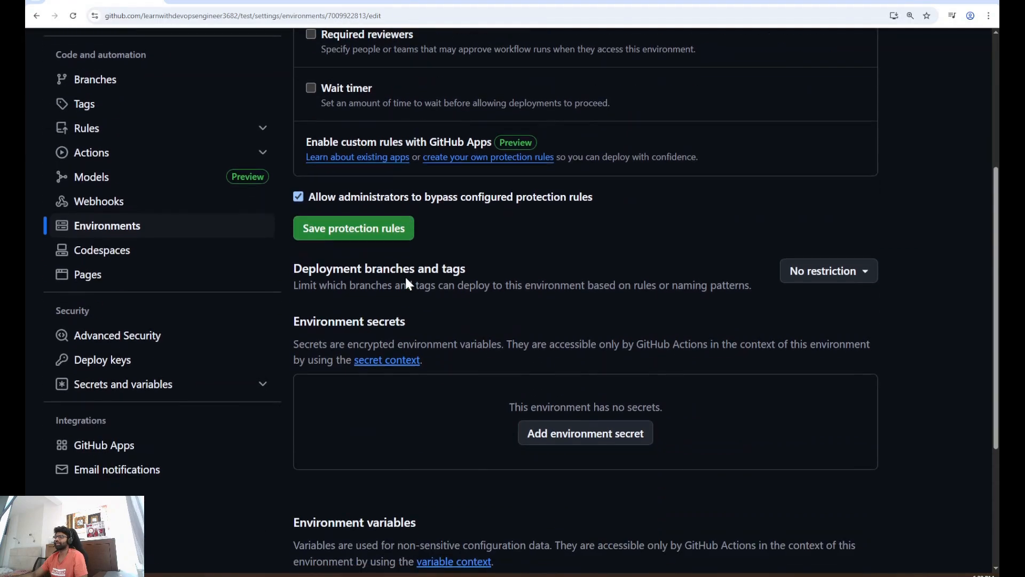
- Add the Render deploy hook URL as environment secret RENDER_DEPLOY_HOOK and reopen it
scroll(down, 3)
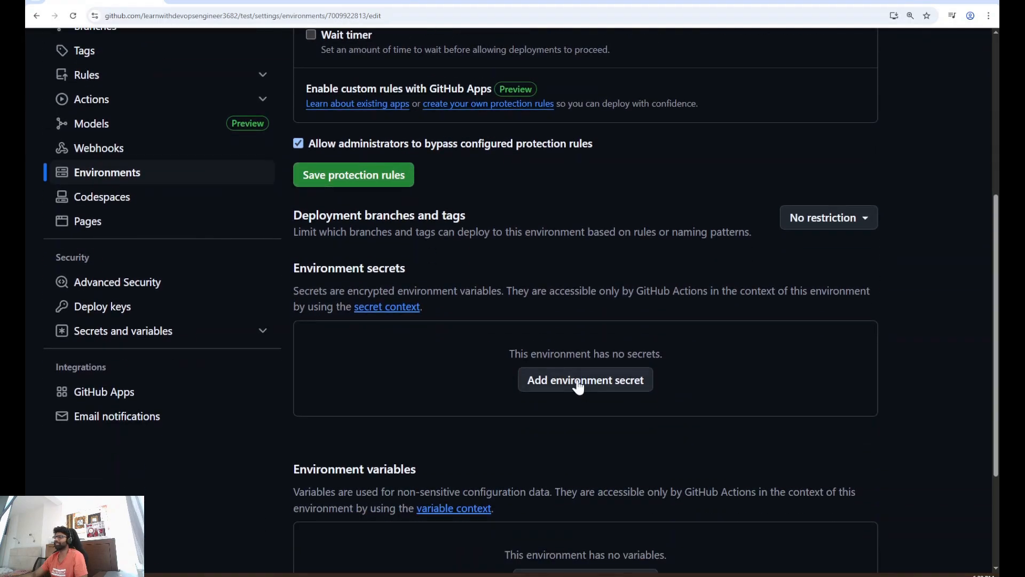
click(585, 380)
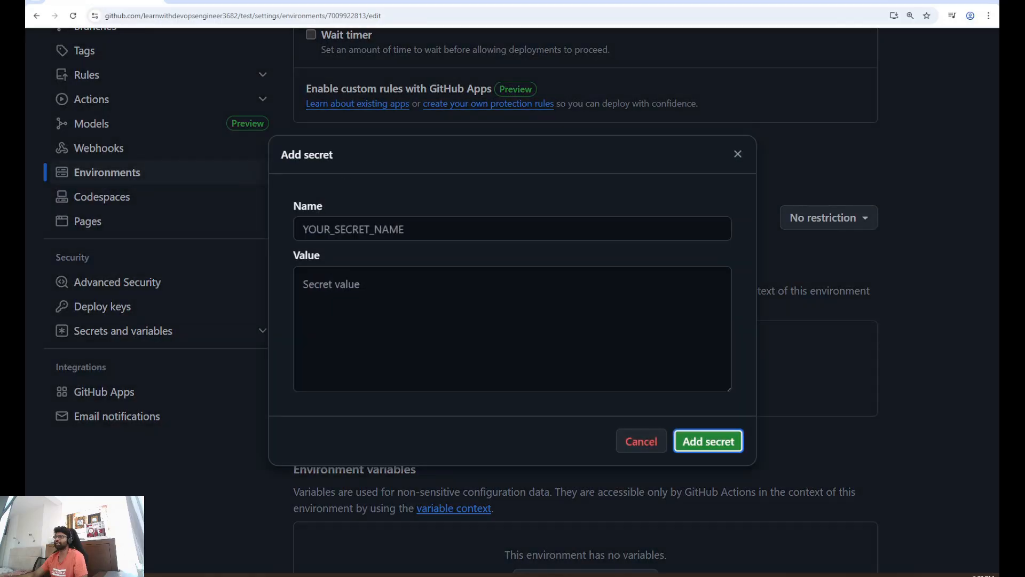
text(https://api.render.com/deploy/srv-d0vi14u3jp1c73e7lsvg?key=F2a0IaiuUR4)
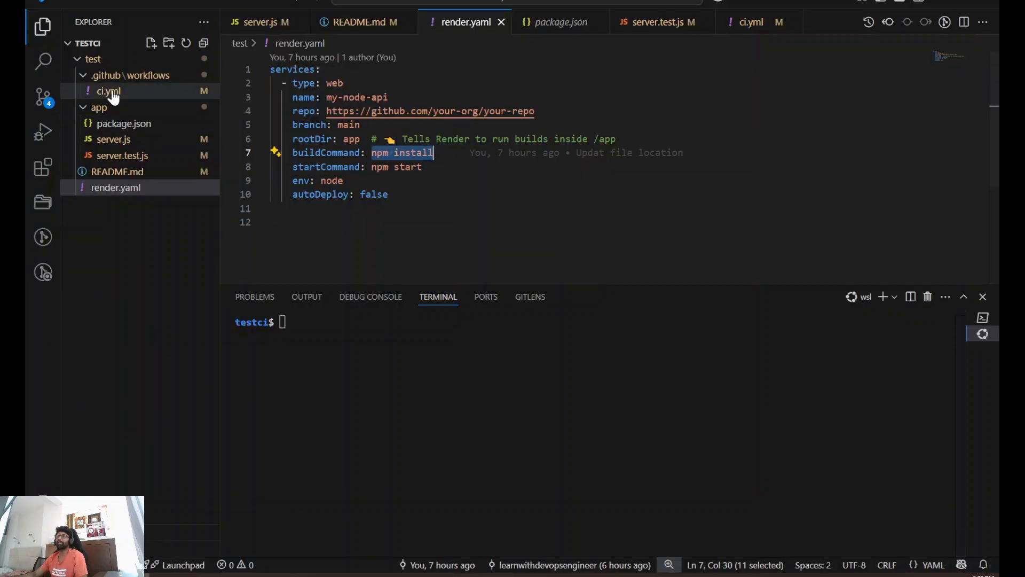
click(105, 90)
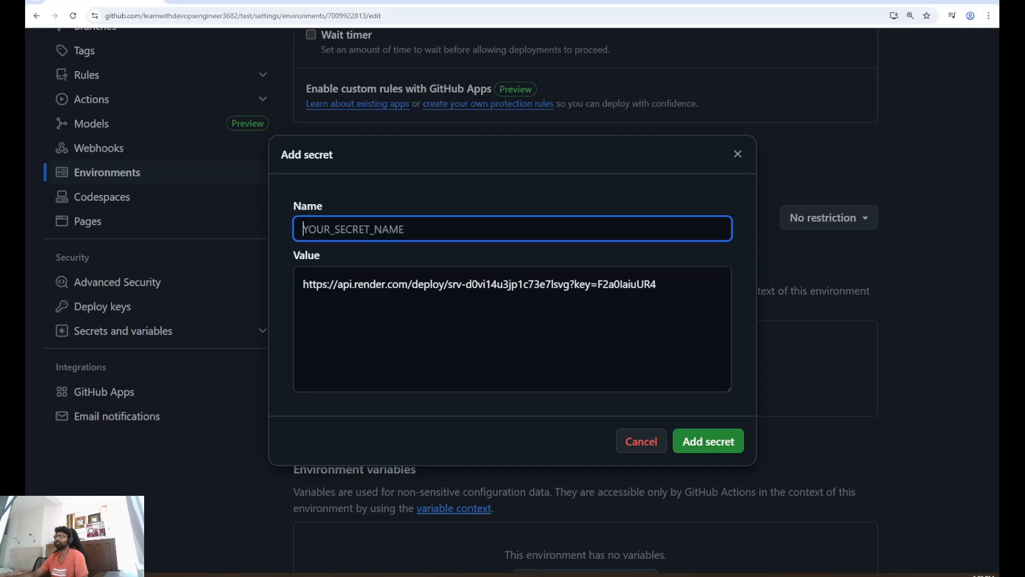
text(RENDER_DEPLOY_HOOK)
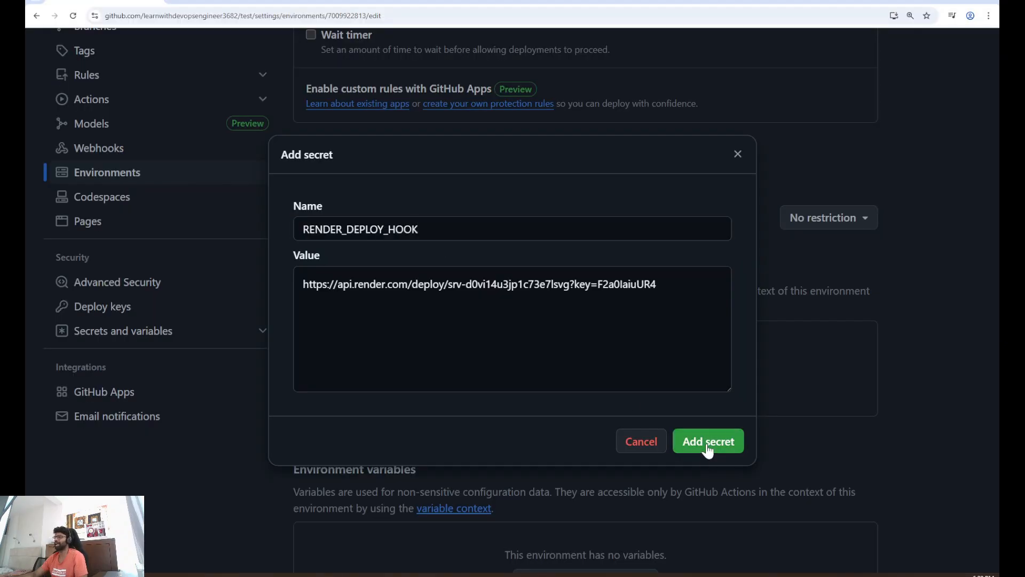
click(708, 441)
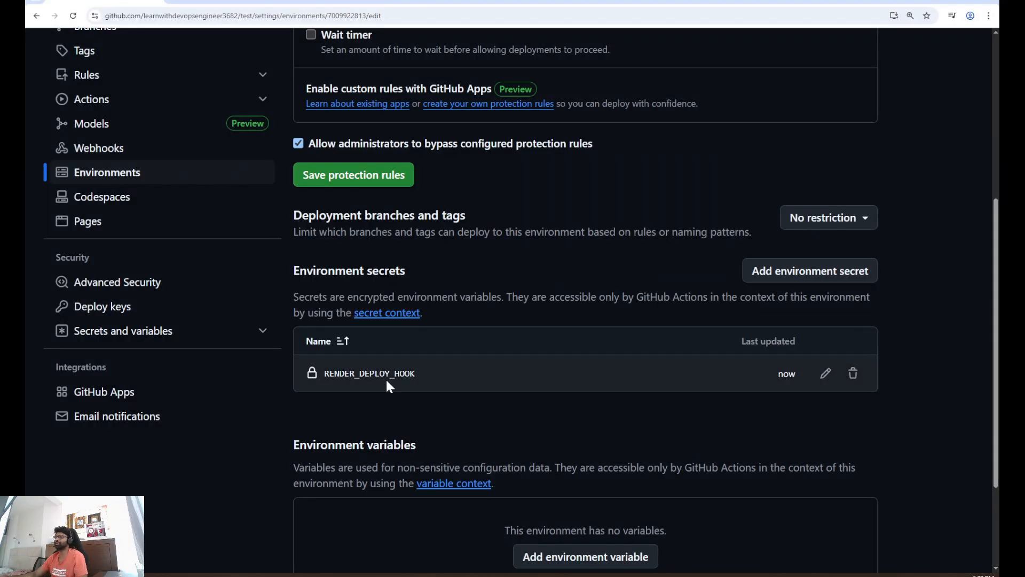
mouse_move(433, 375)
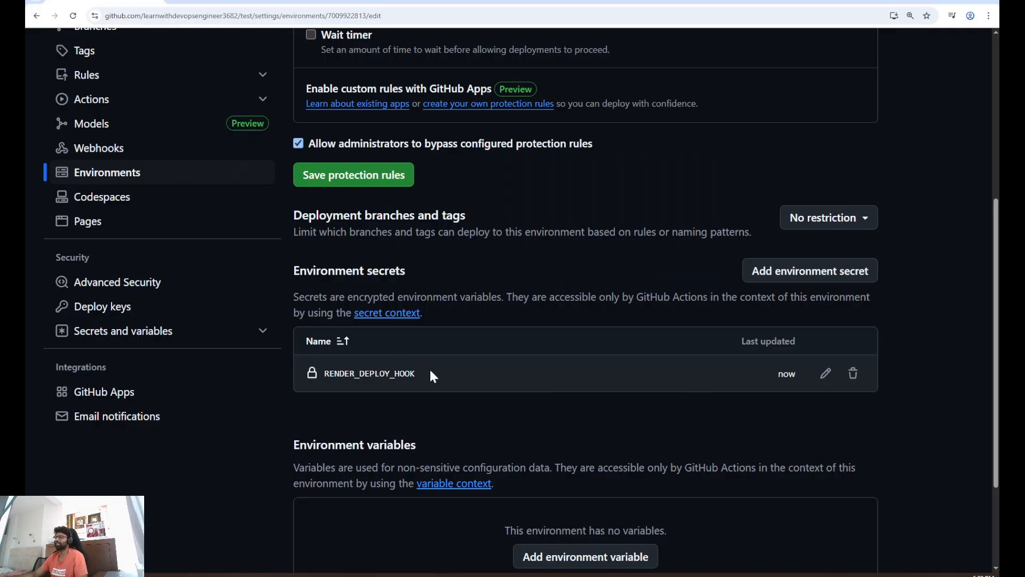
click(824, 374)
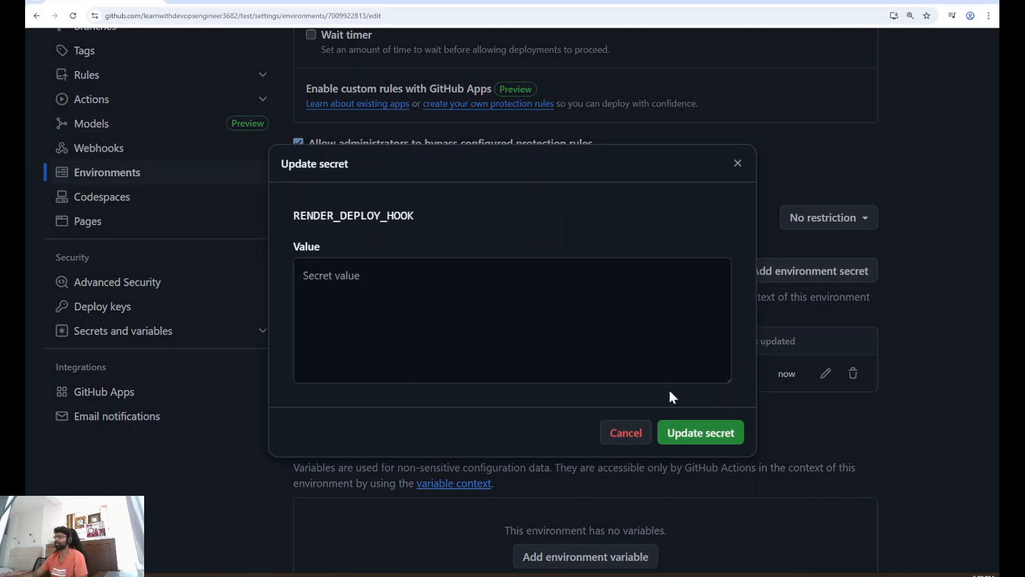
mouse_move(719, 200)
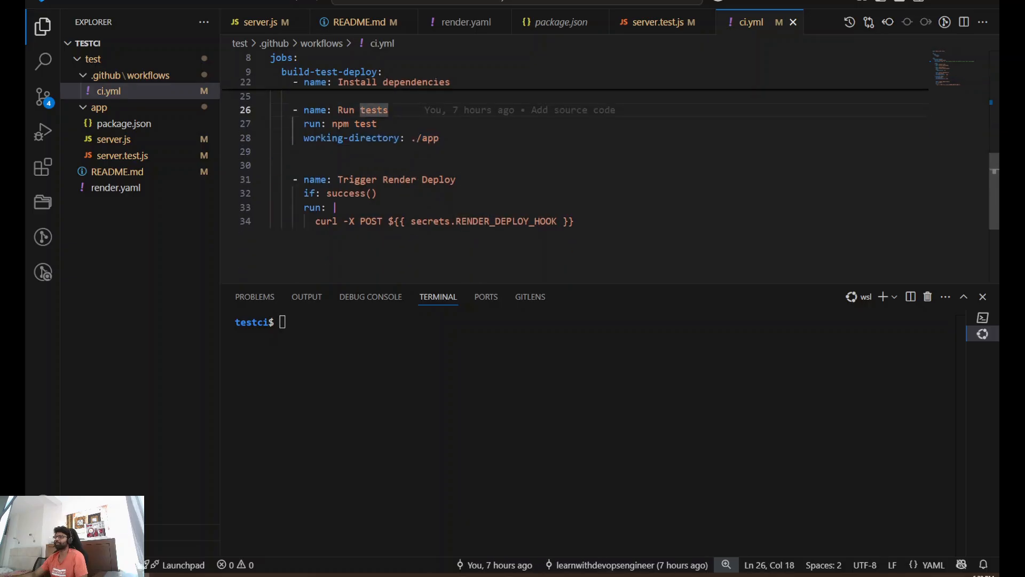
- Highlight the Run tests step and the deploy step's curl to RENDER_DEPLOY_HOOK
double_click(507, 221)
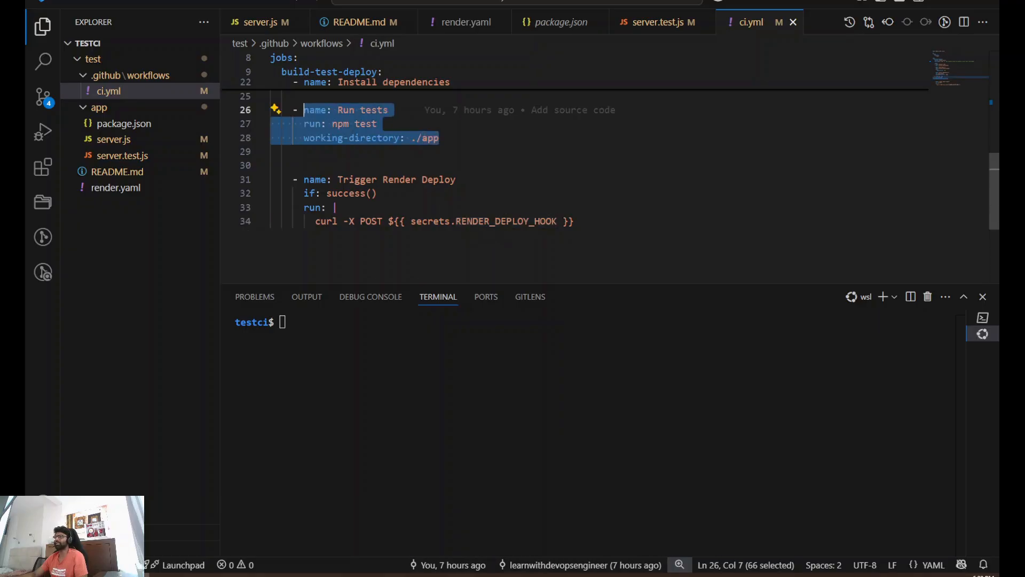
click(355, 179)
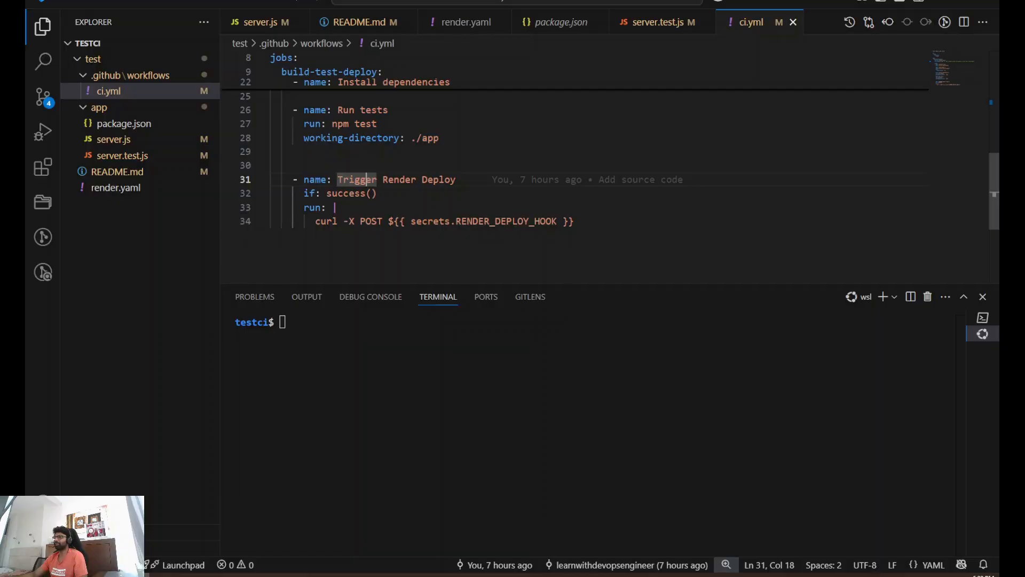
double_click(507, 221)
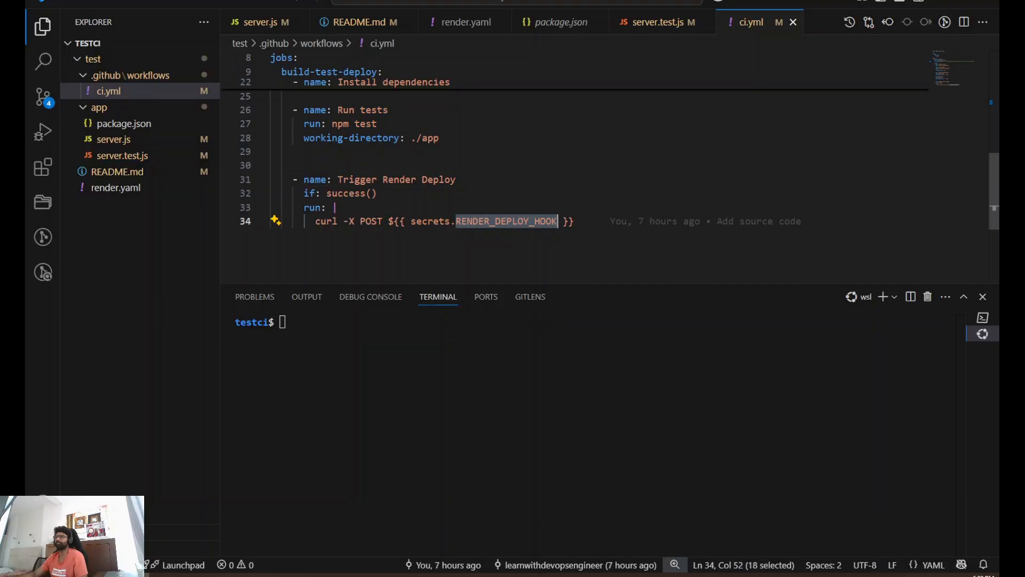
- Commit the four changed files as 'Update code' and push to the remote
click(42, 96)
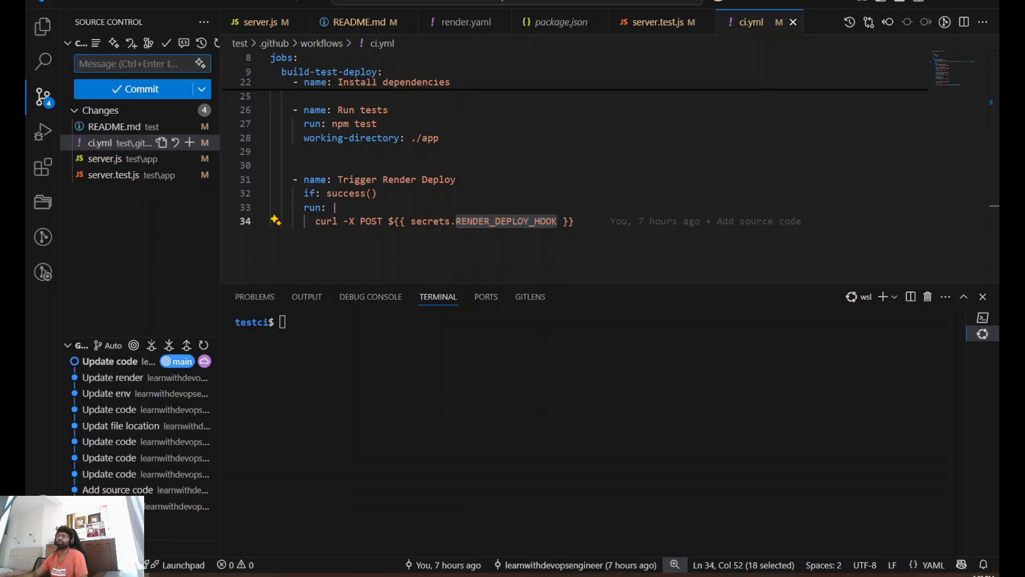
text(Update)
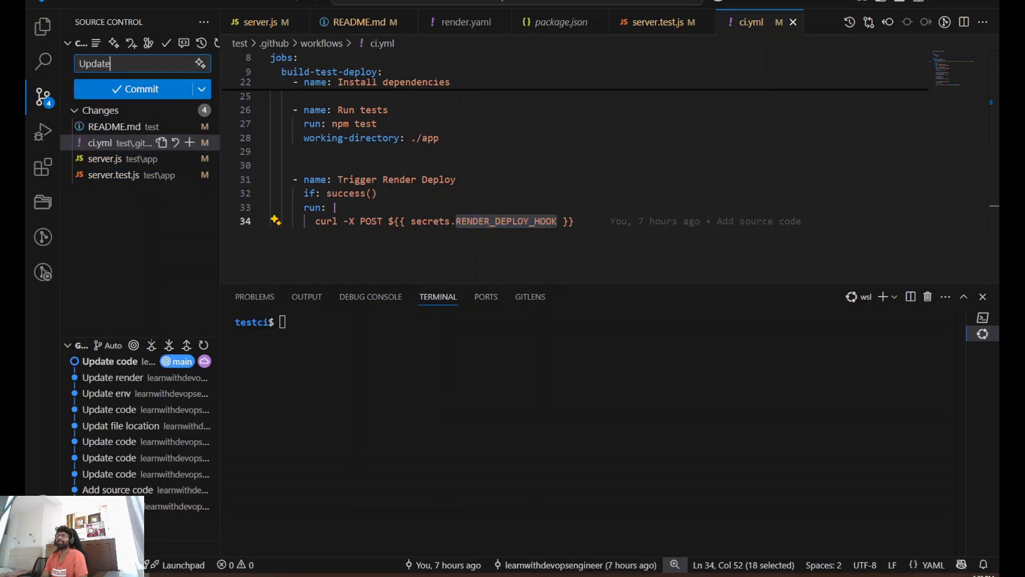
text(code)
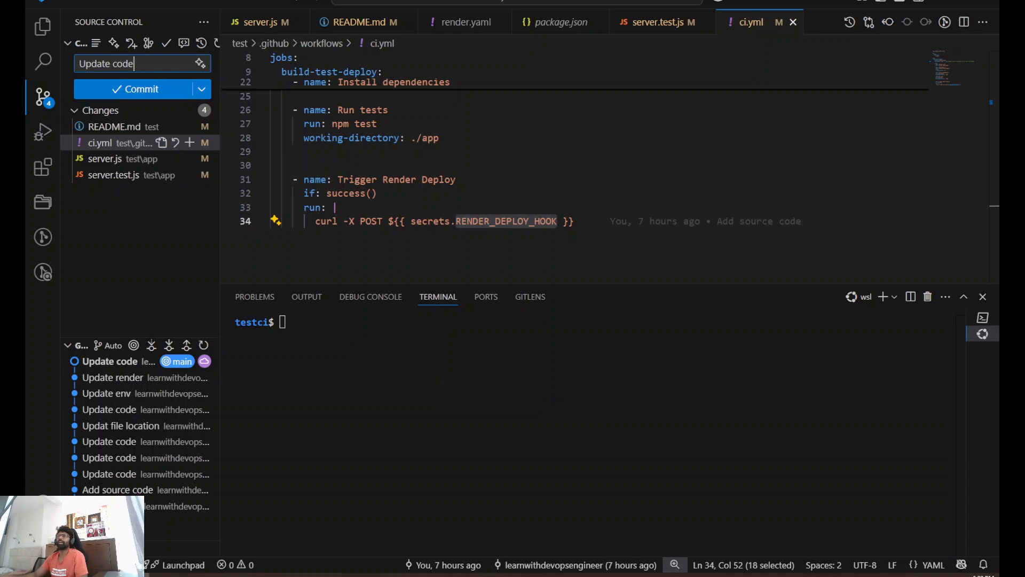
click(136, 90)
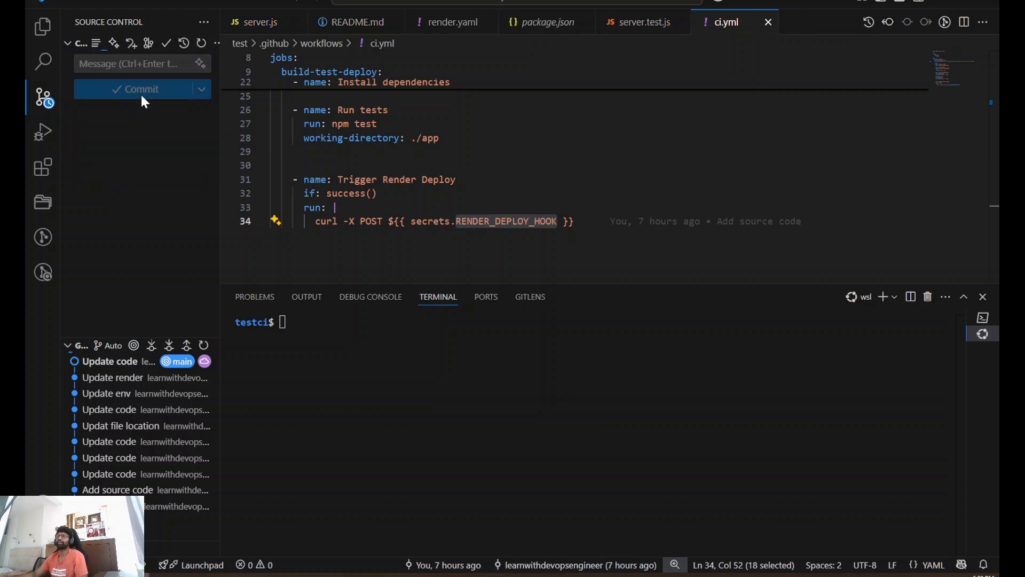
click(136, 89)
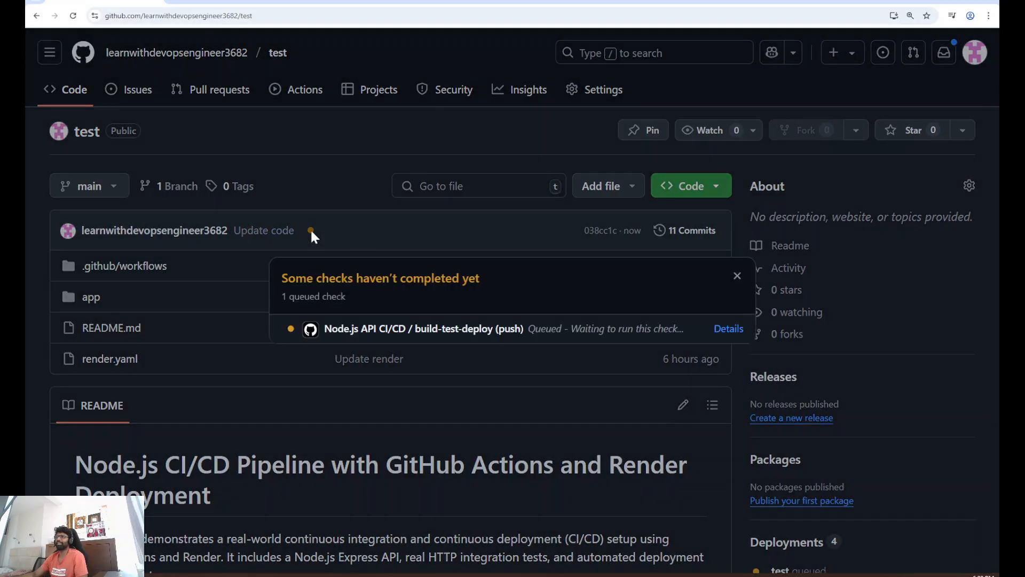
mouse_move(728, 329)
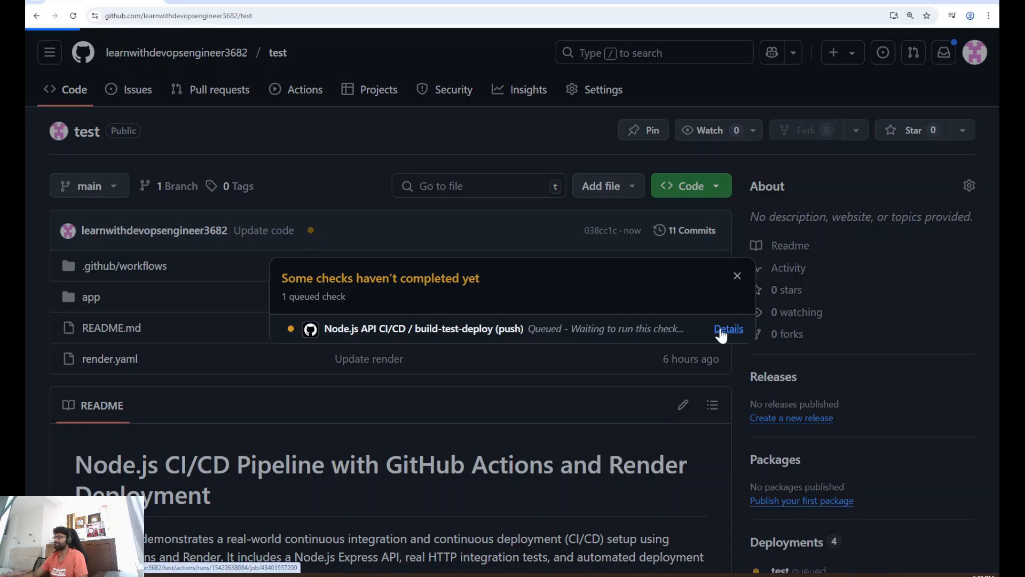
- View the queued build-test-deploy run's details for the Update code commit
click(728, 329)
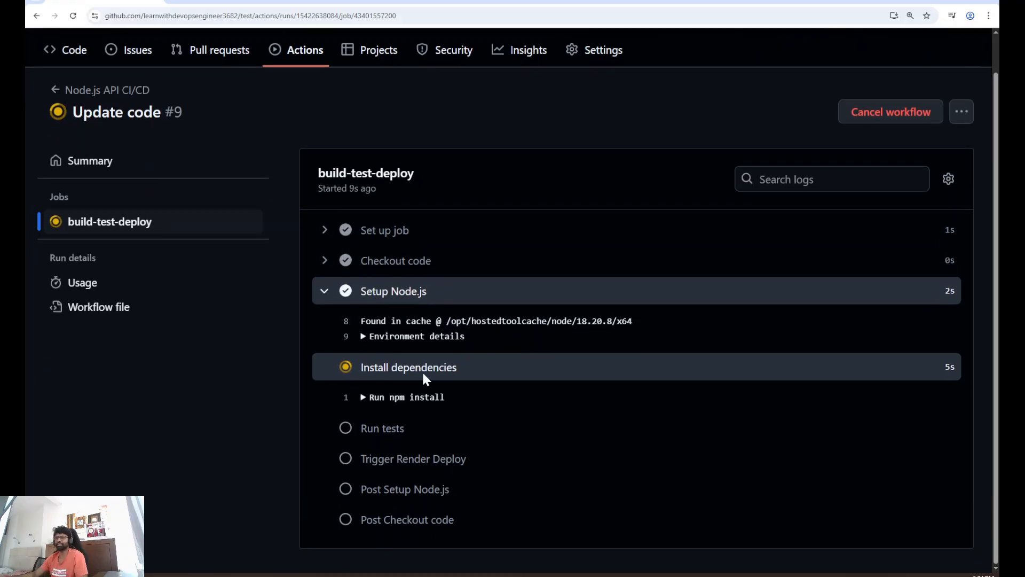
scroll(down, 3)
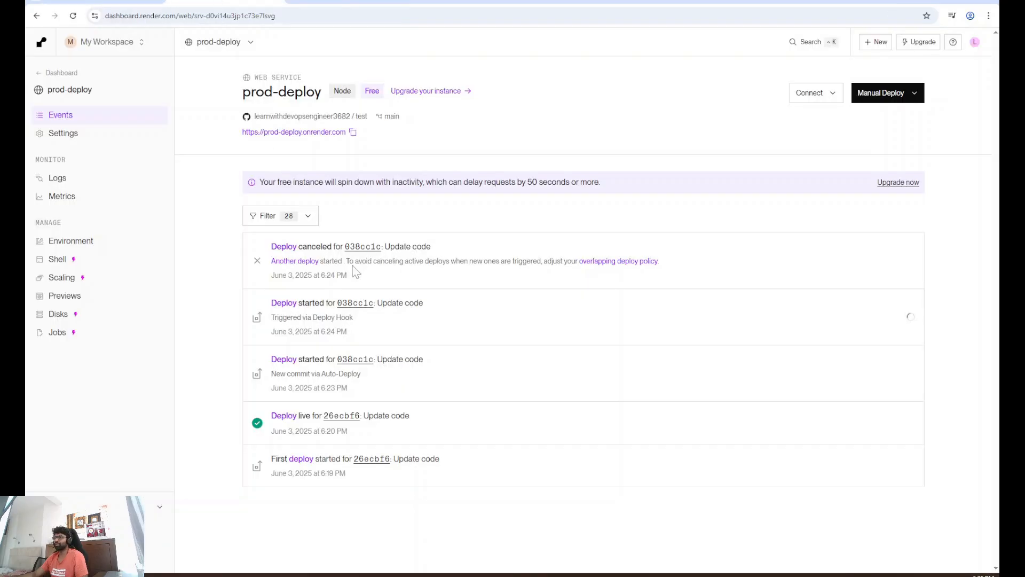
- Review the canceled deploy explanation and reach the prod-deploy service's Auto-Deploy setting
drag(348, 260, 561, 261)
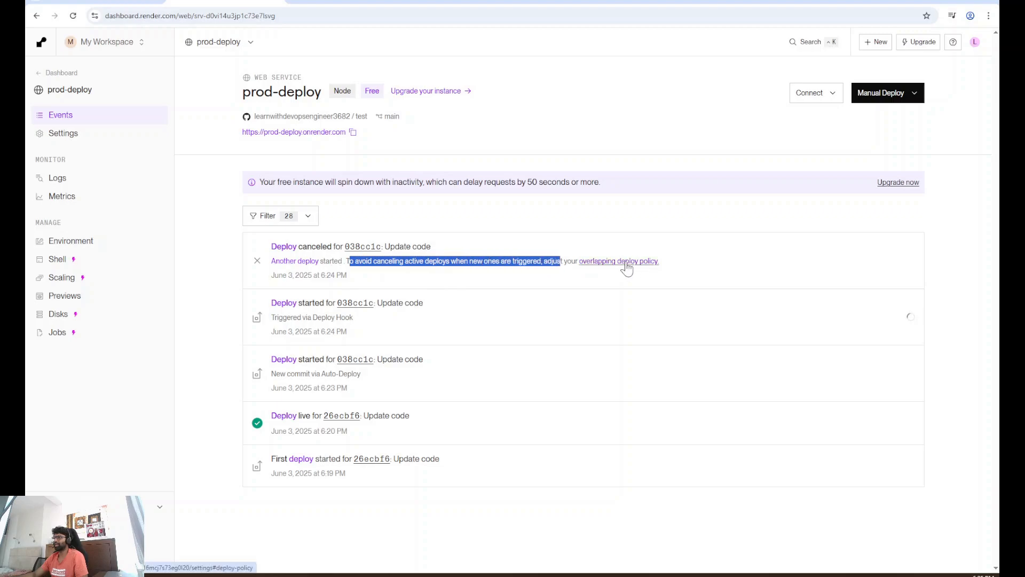
mouse_move(351, 269)
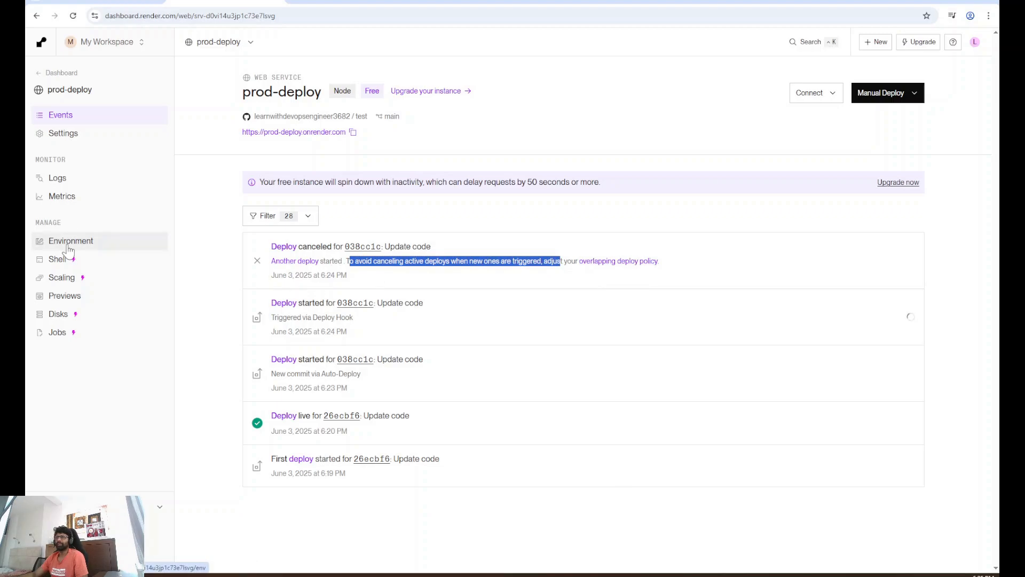
click(62, 133)
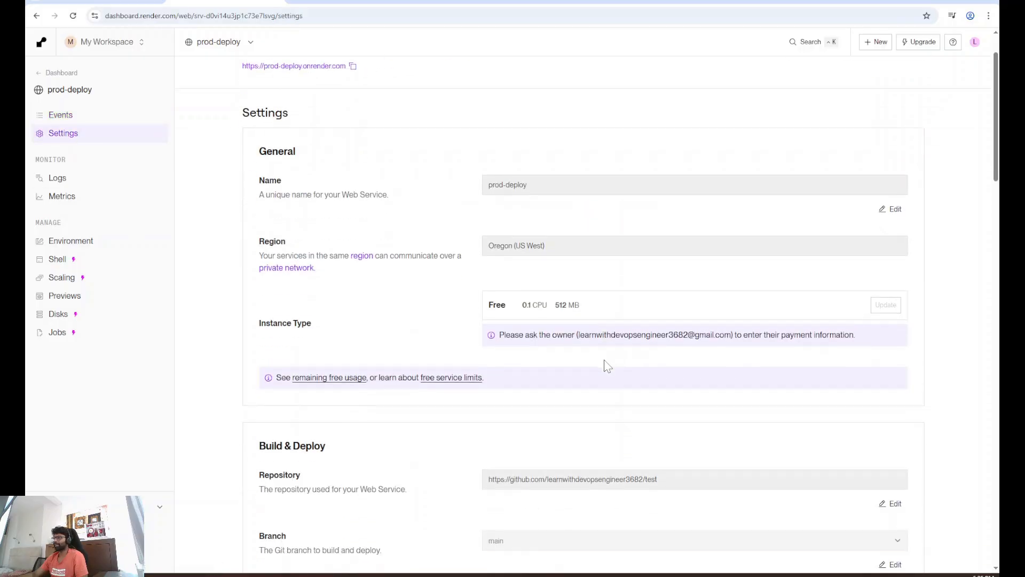
scroll(down, 3)
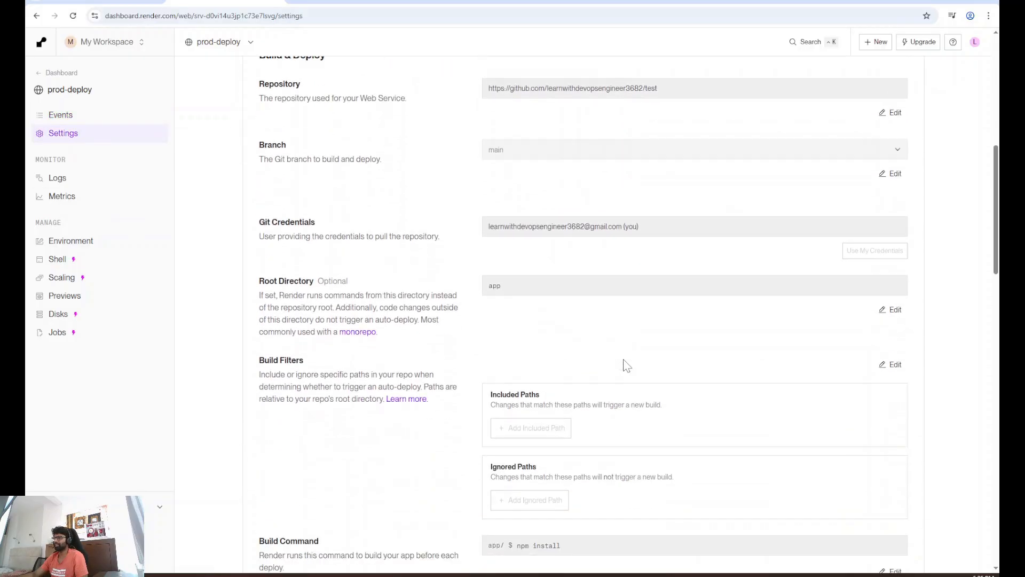
scroll(down, 3)
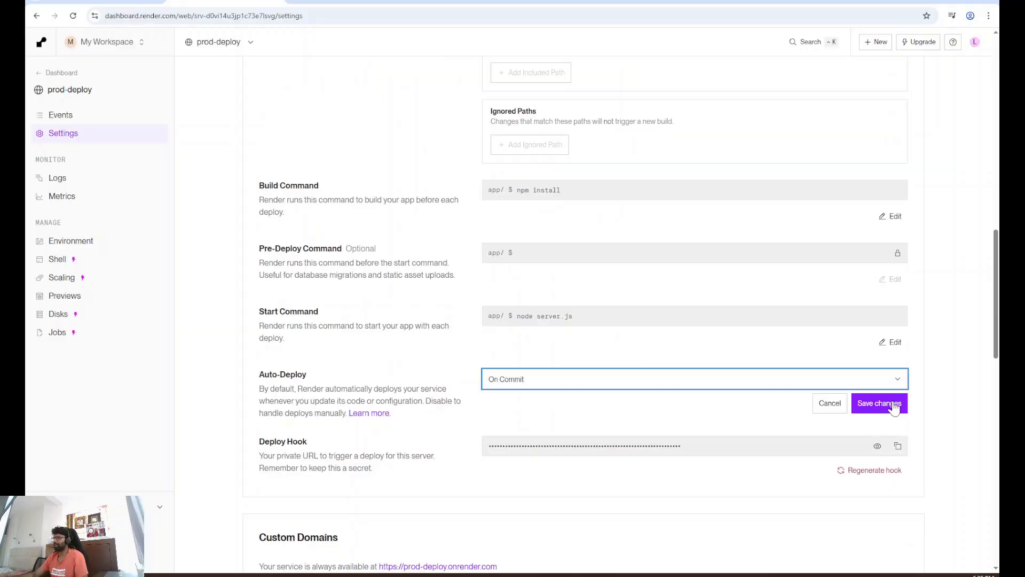
- Set Auto-Deploy to After CI Checks Pass and save the setting
click(694, 379)
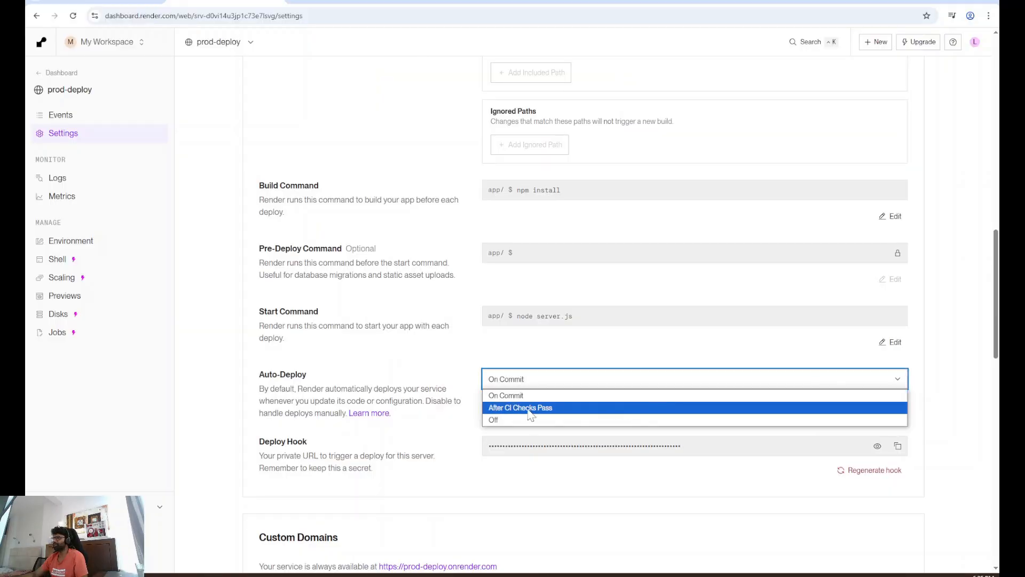
click(520, 408)
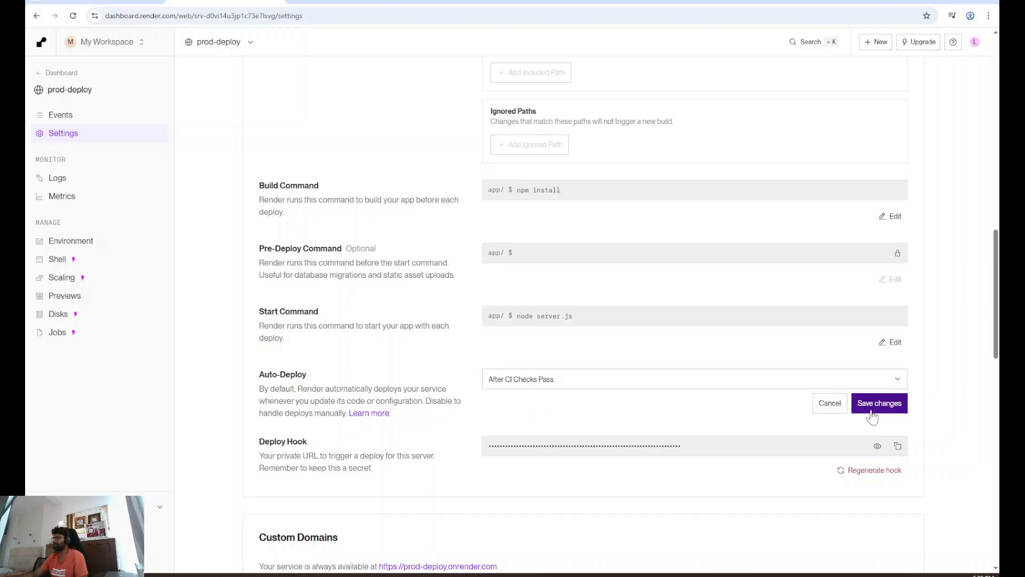
click(879, 402)
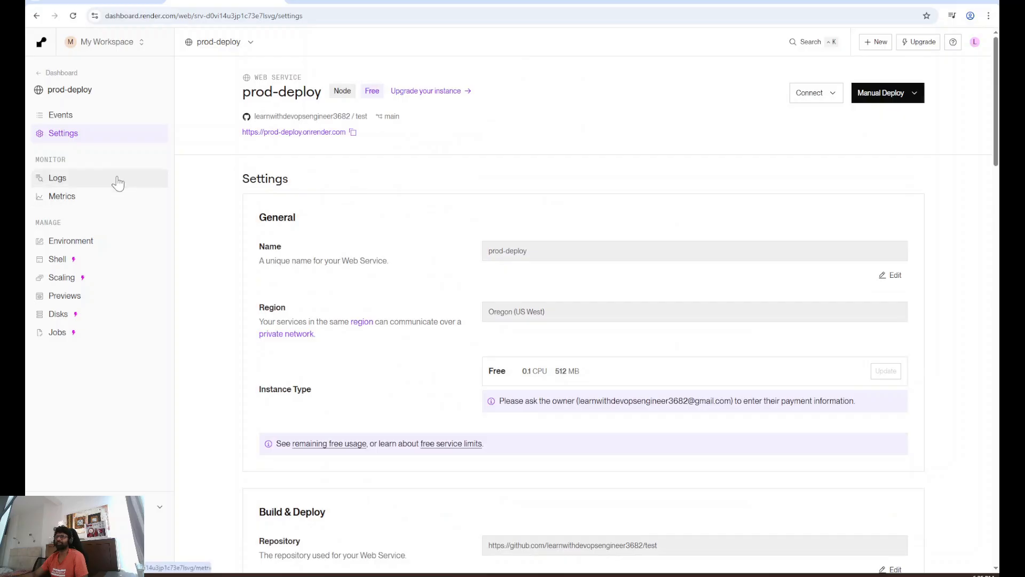
click(60, 115)
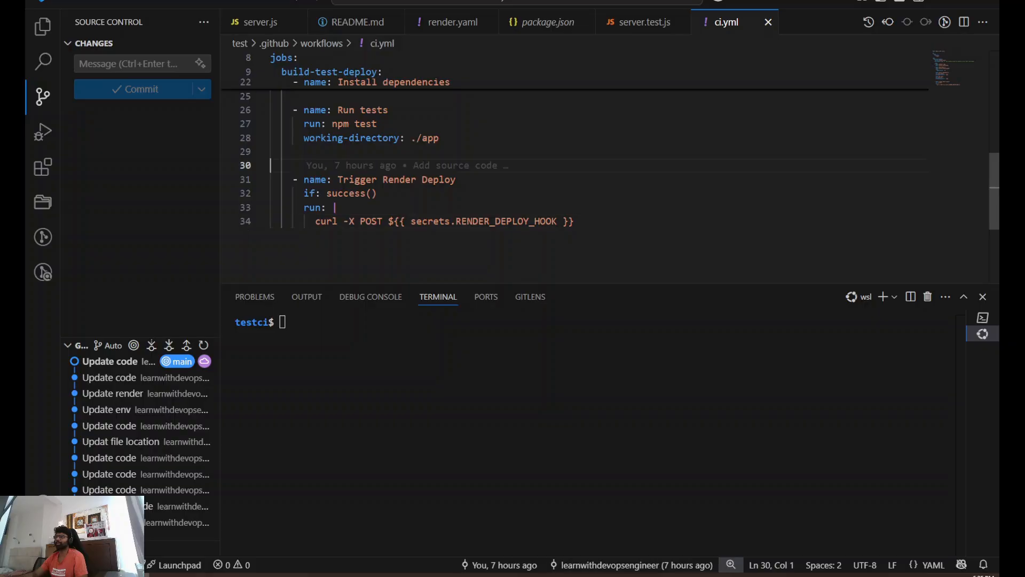
- Add the comment '# Trigger the script once the test is success' above the Render deploy step in ci.yml
text(# Tr)
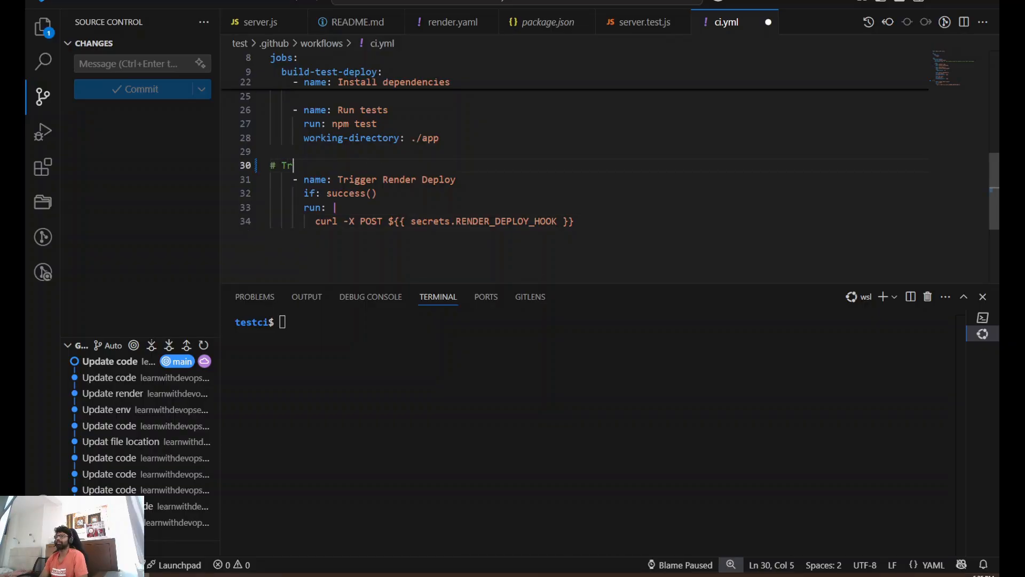
text(igger the c)
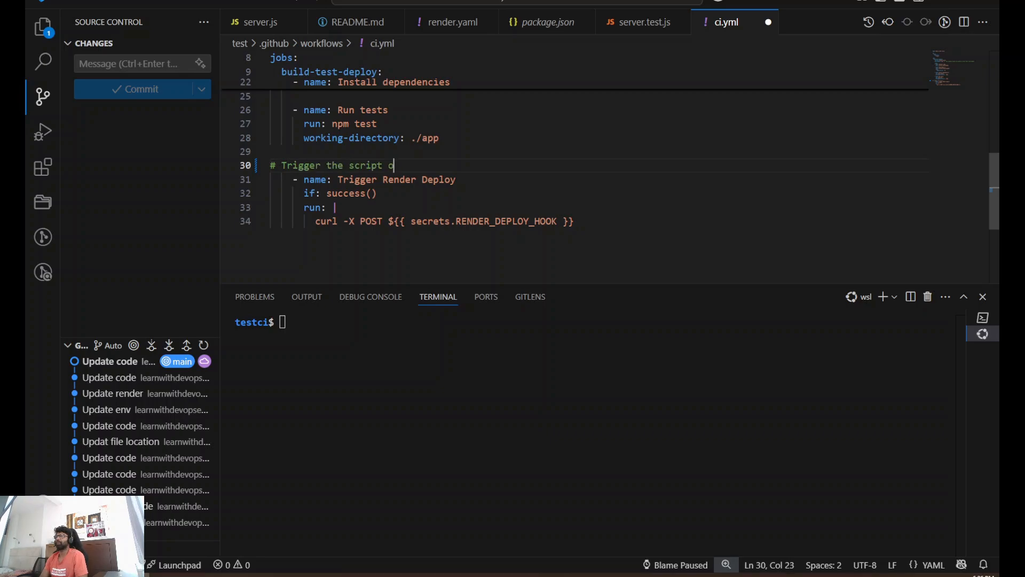
text(nce the test)
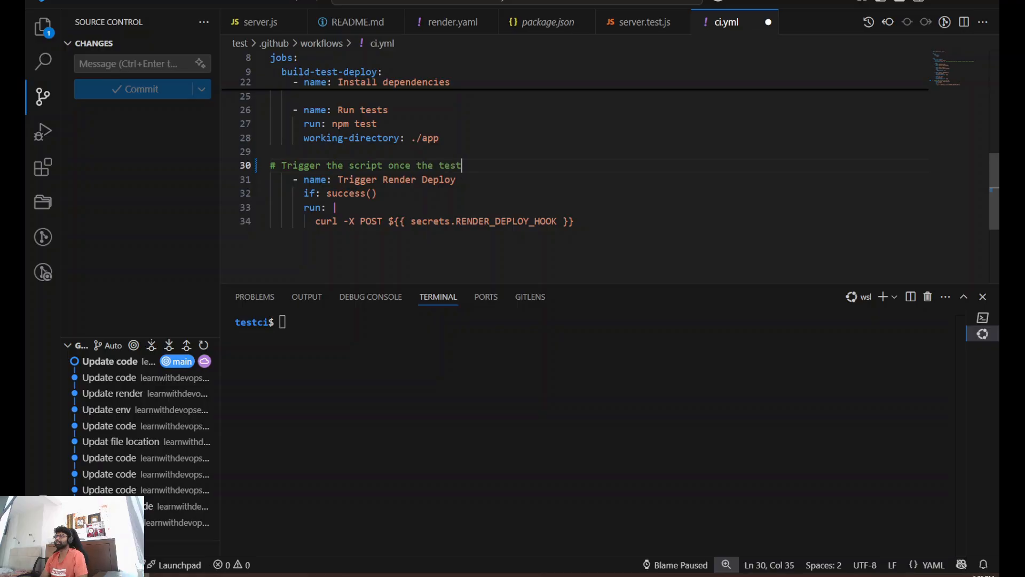
text(is succe)
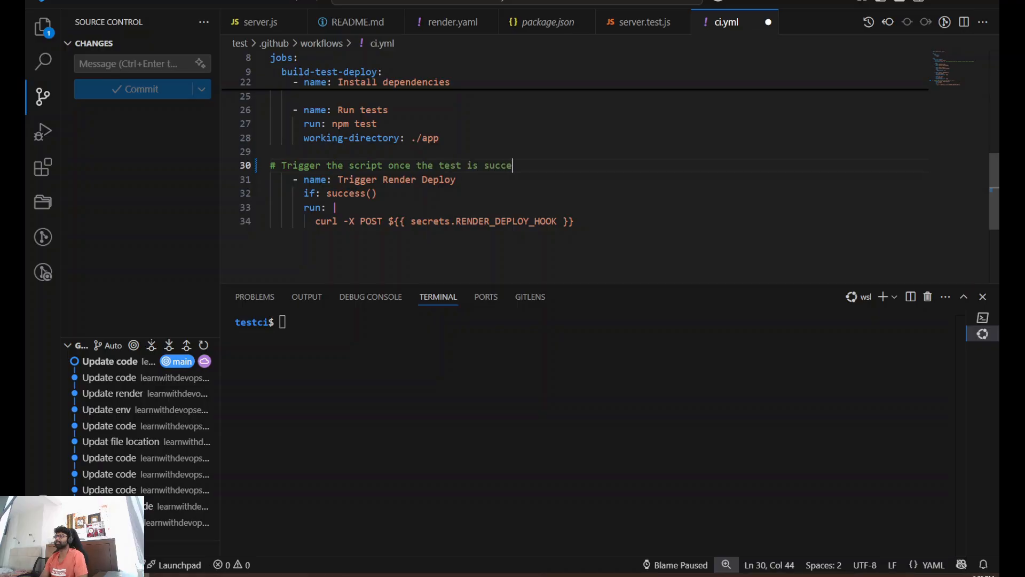
text(ss)
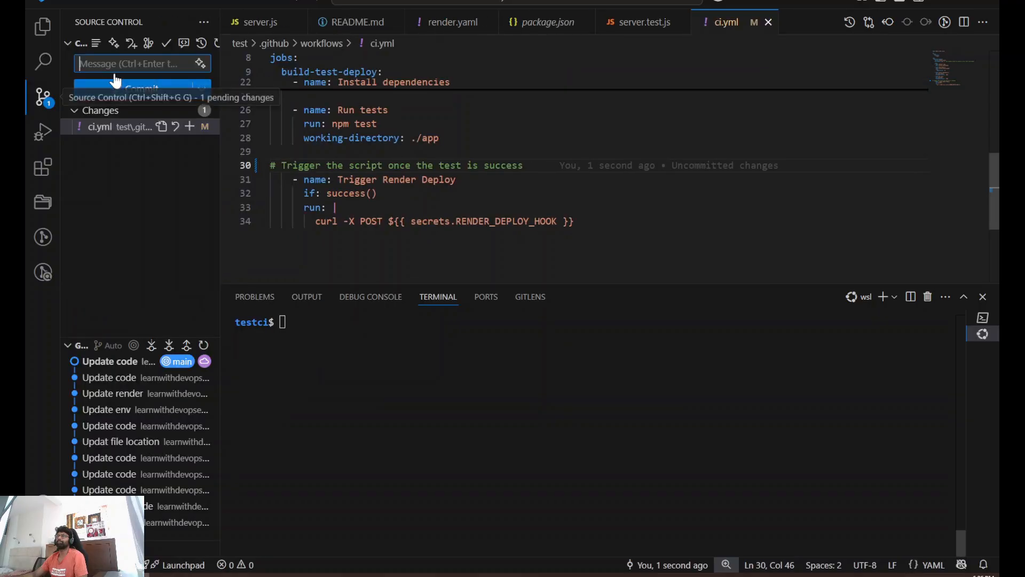
- Commit the workflow change with message 'Update' and sync it to the remote repository
text(Update yanl fi)
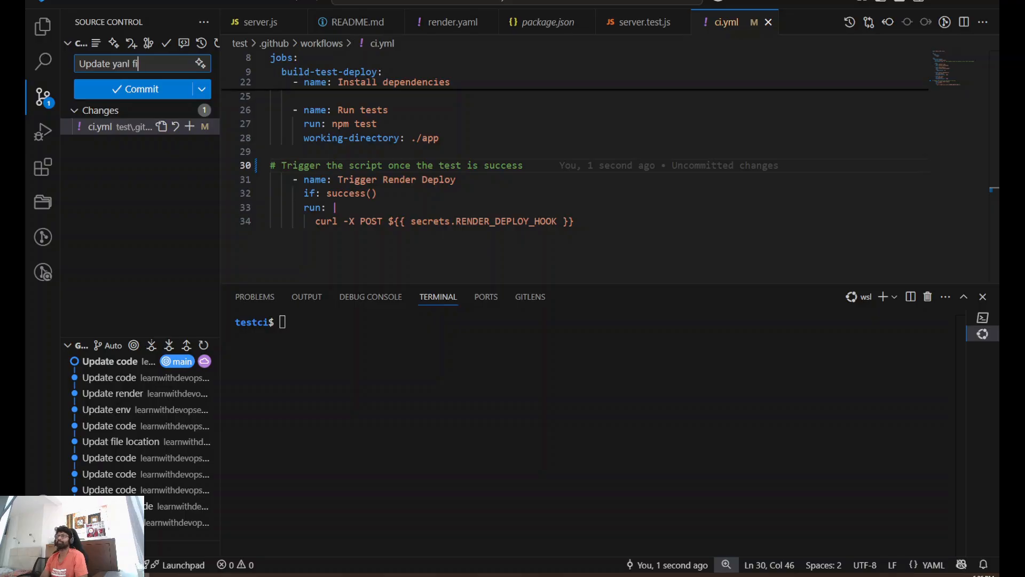
click(138, 90)
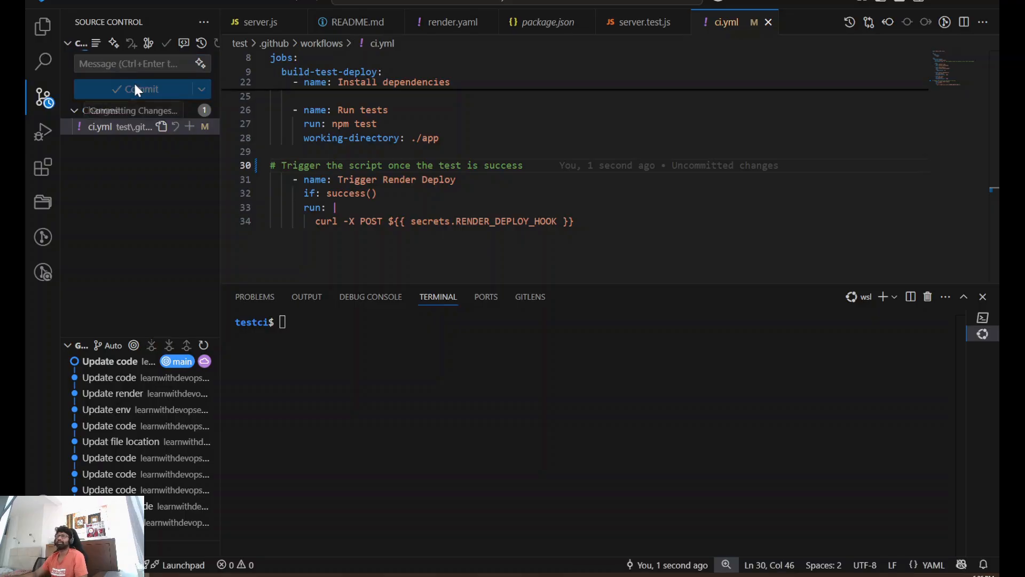
click(138, 90)
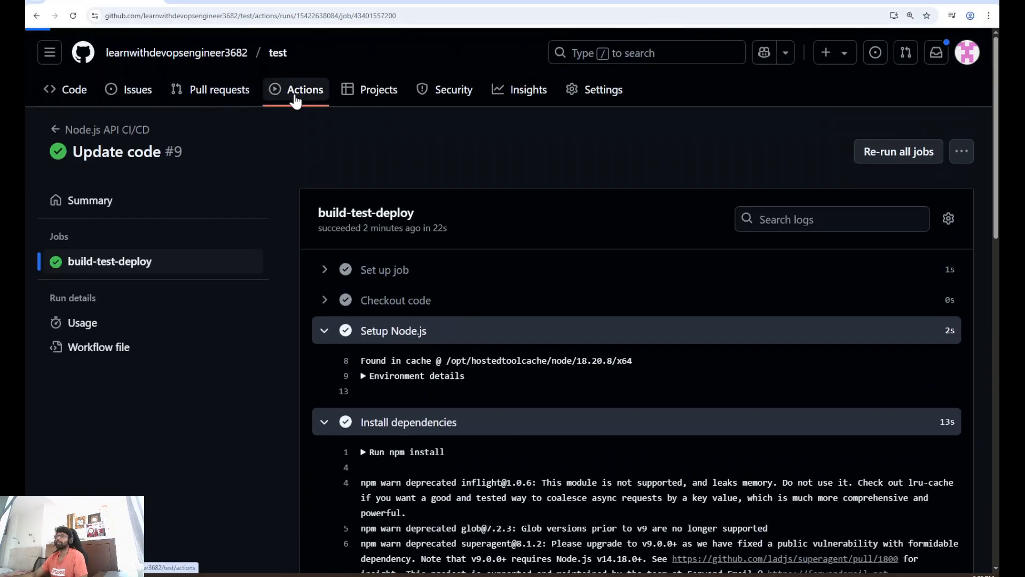
- Follow the Update yanl file run's build-test-deploy job logs until tests pass and it succeeds
click(305, 90)
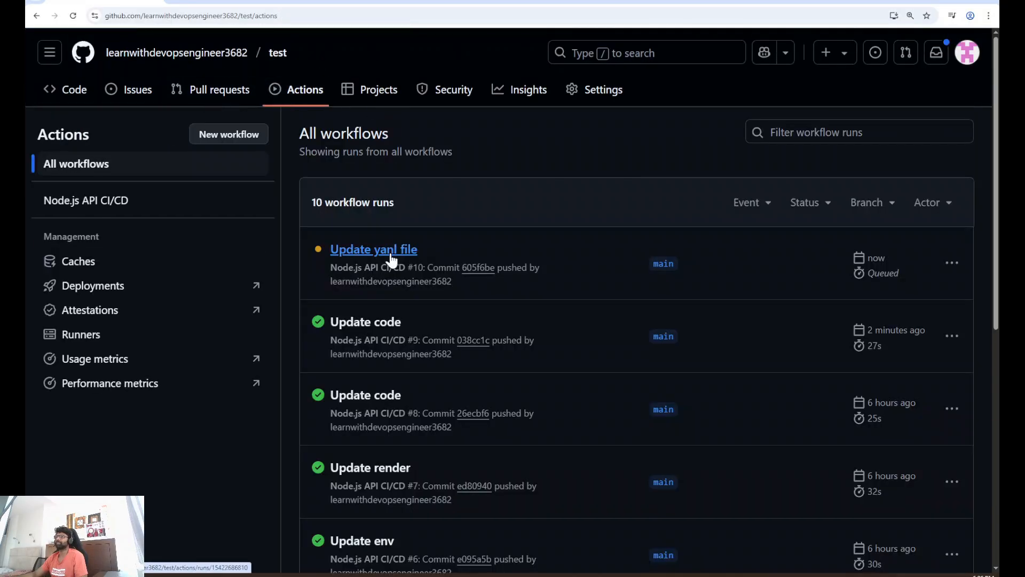
click(374, 250)
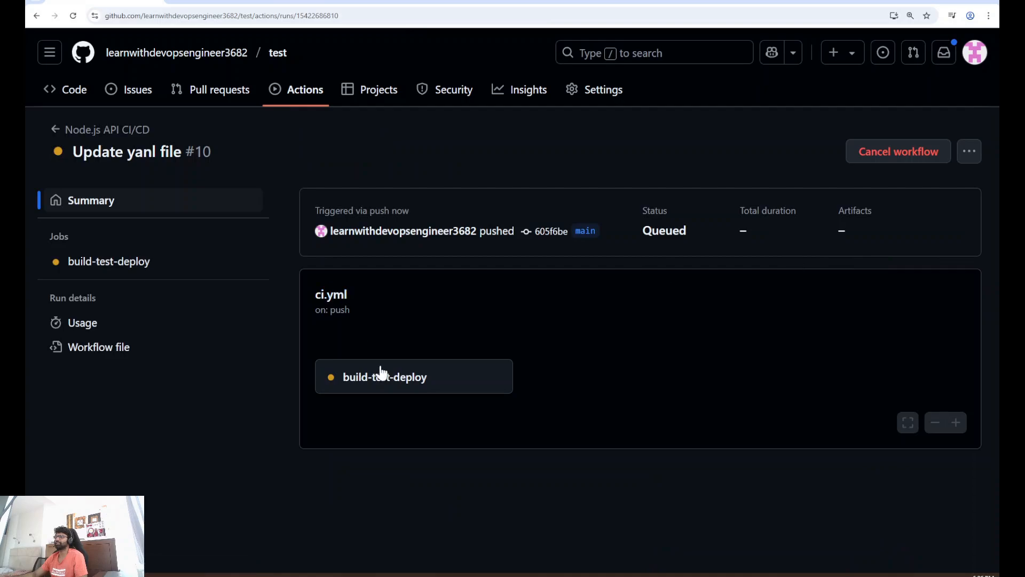
click(385, 376)
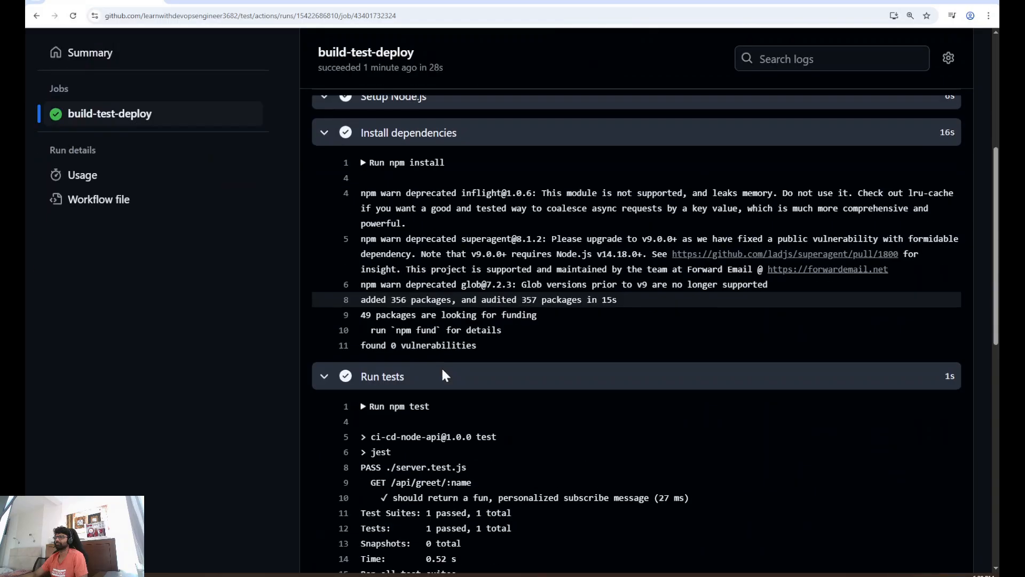
scroll(down, 3)
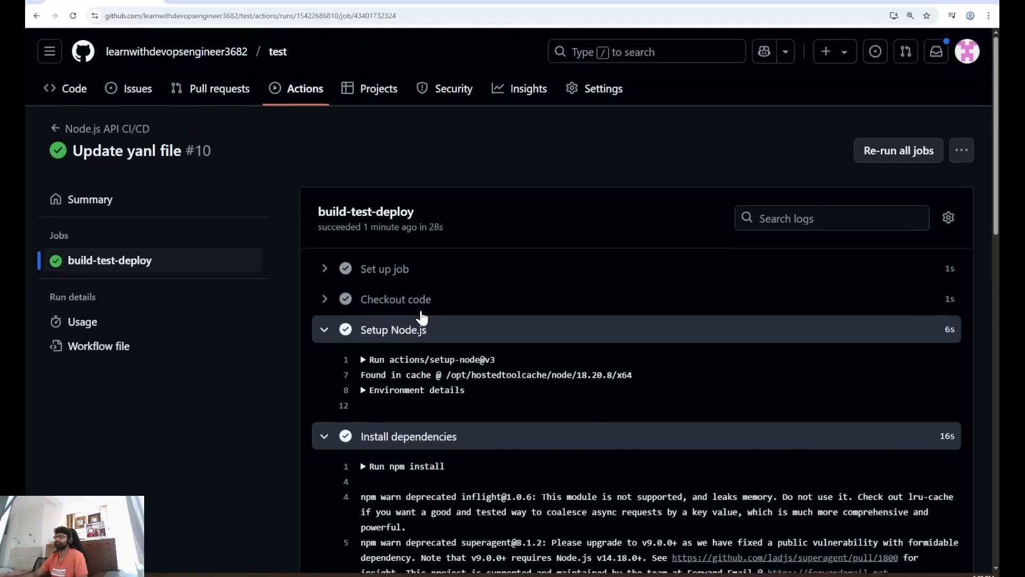
scroll(down, 3)
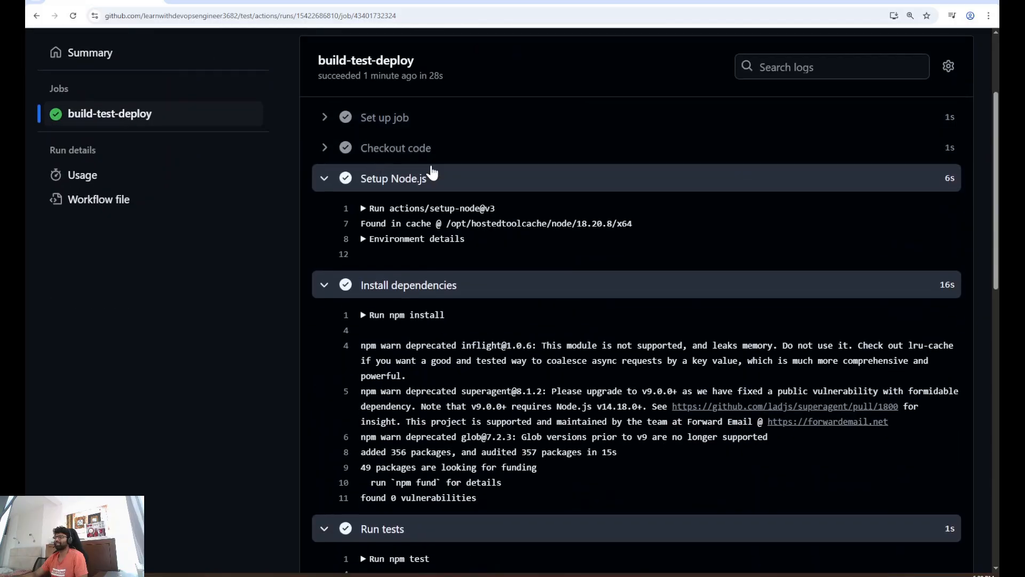
scroll(down, 3)
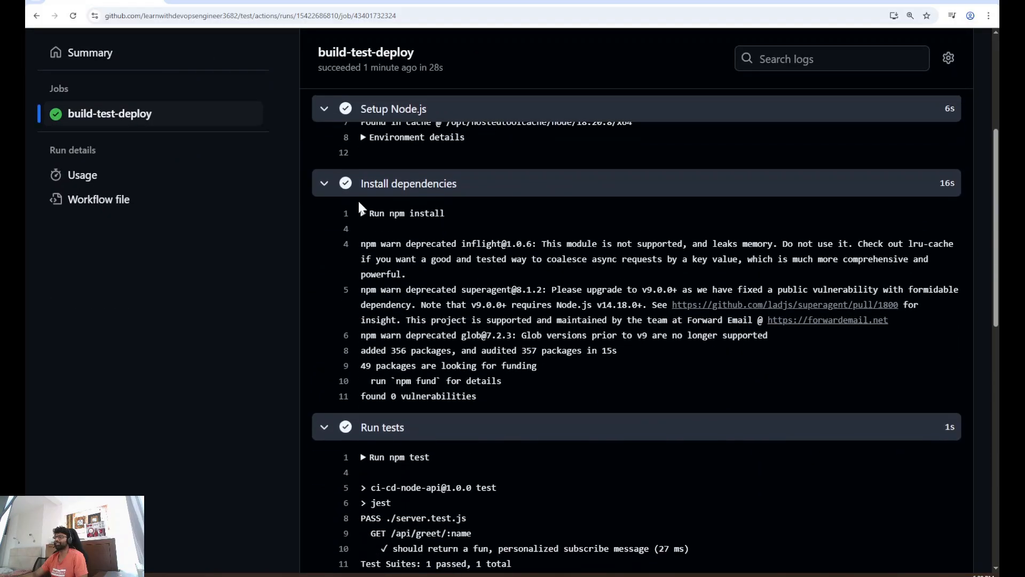
scroll(down, 3)
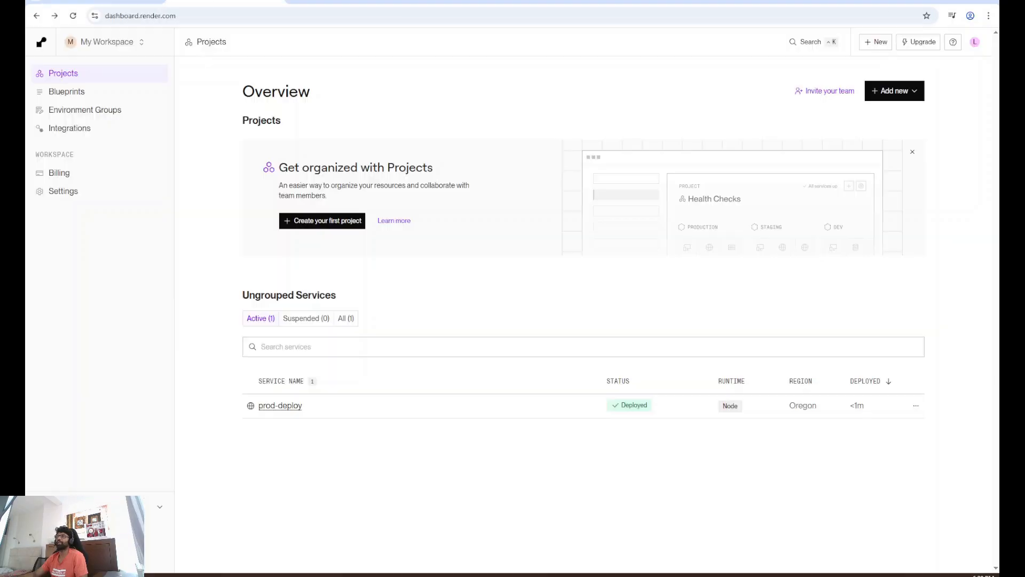
mouse_move(621, 412)
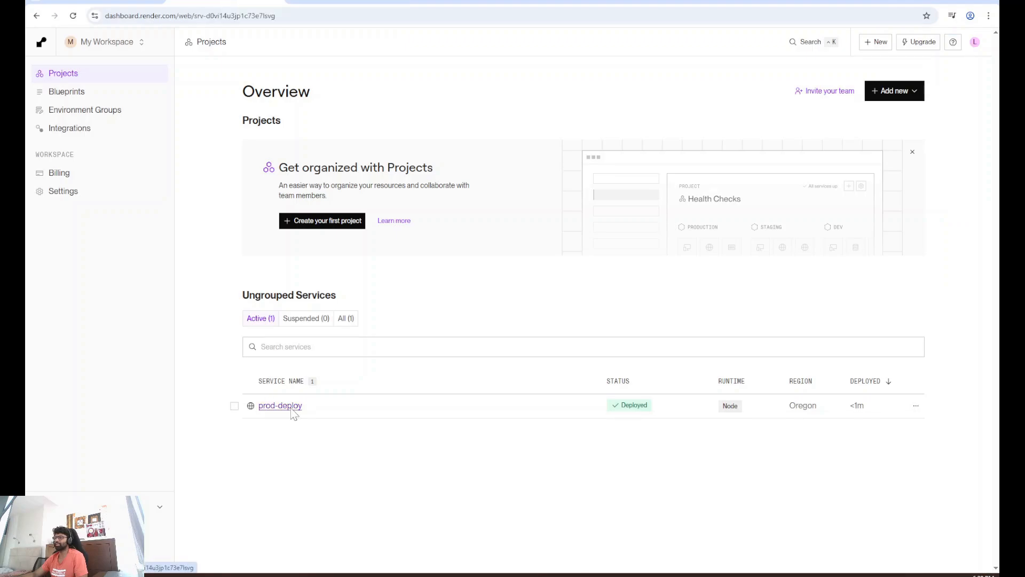
- Show prod-deploy's latest deploy log with the Deploying stage and node server.js start command
click(280, 406)
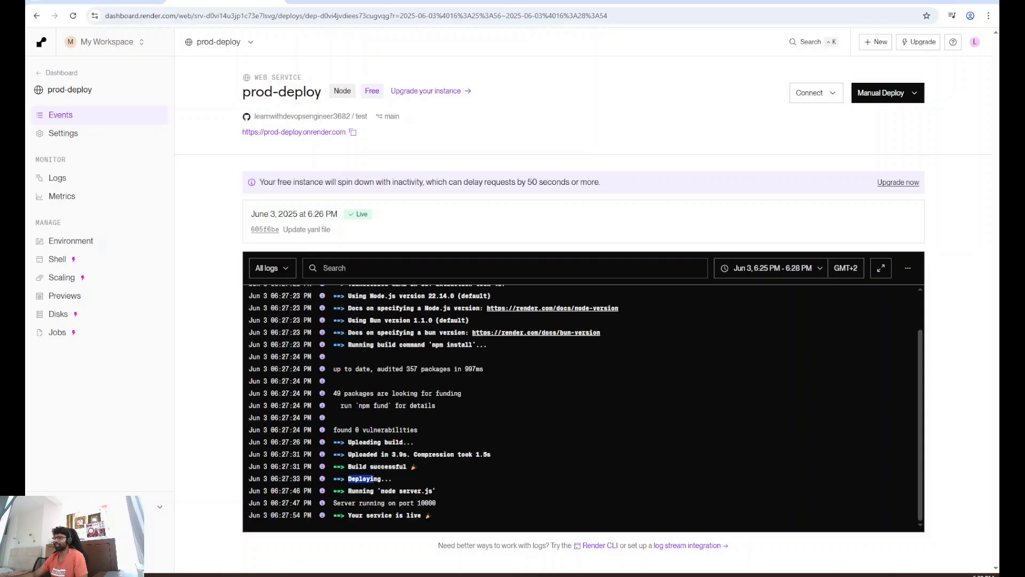
double_click(408, 490)
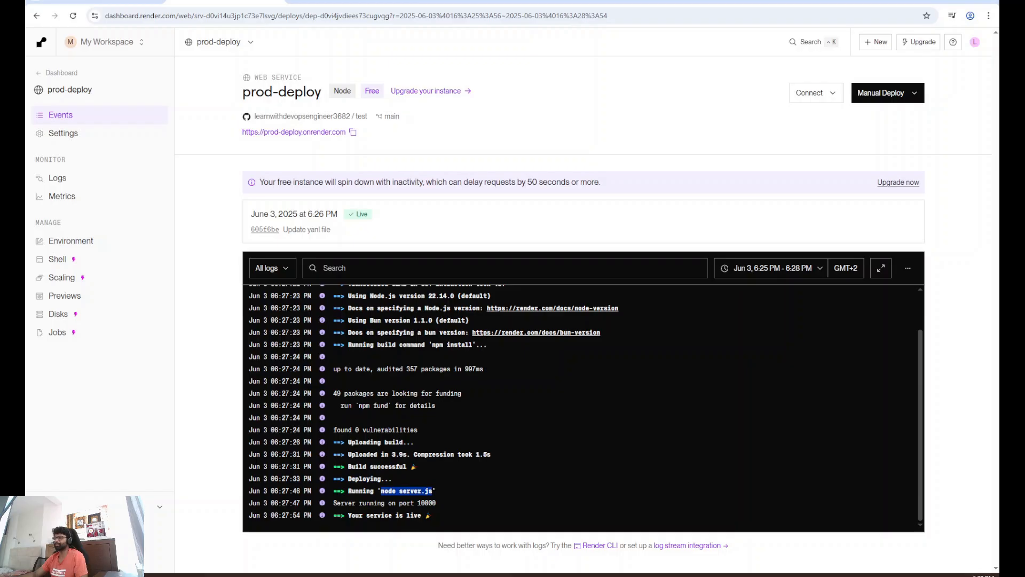
click(354, 133)
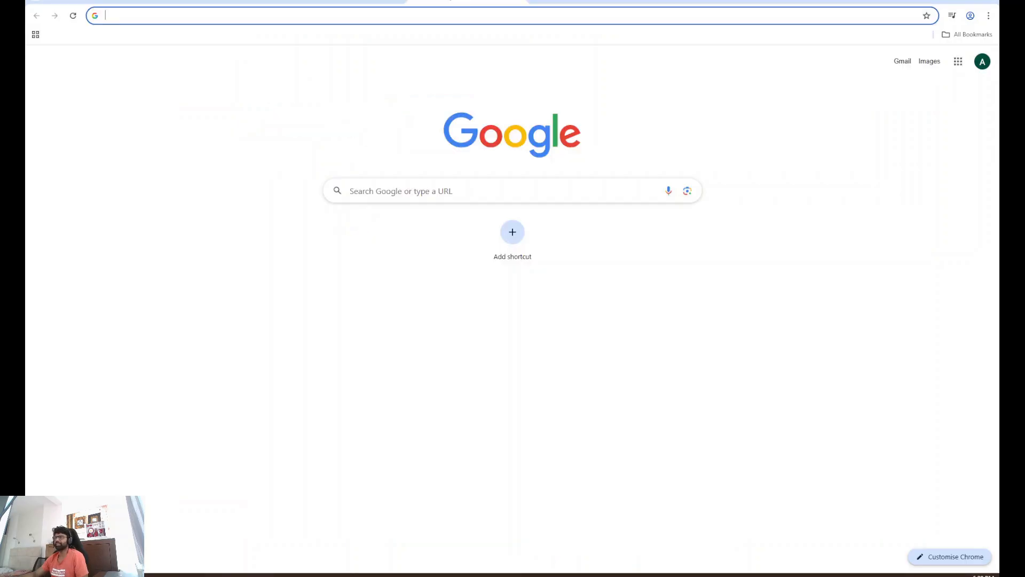
- Visit prod-deploy.onrender.com/api/greet/arbaz and get the JSON greeting from the live API
text(prod-deploy.onrender.com)
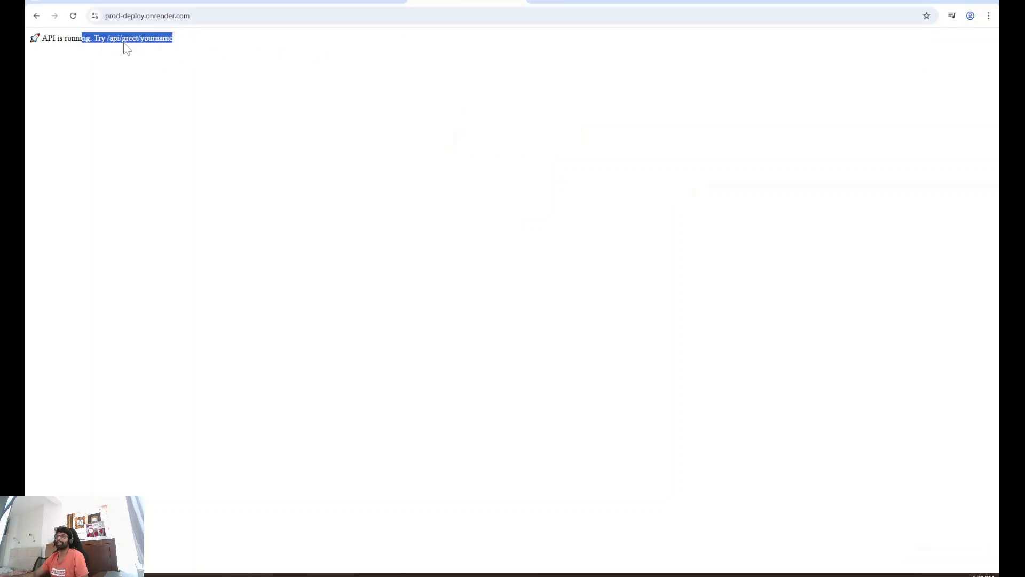
click(149, 15)
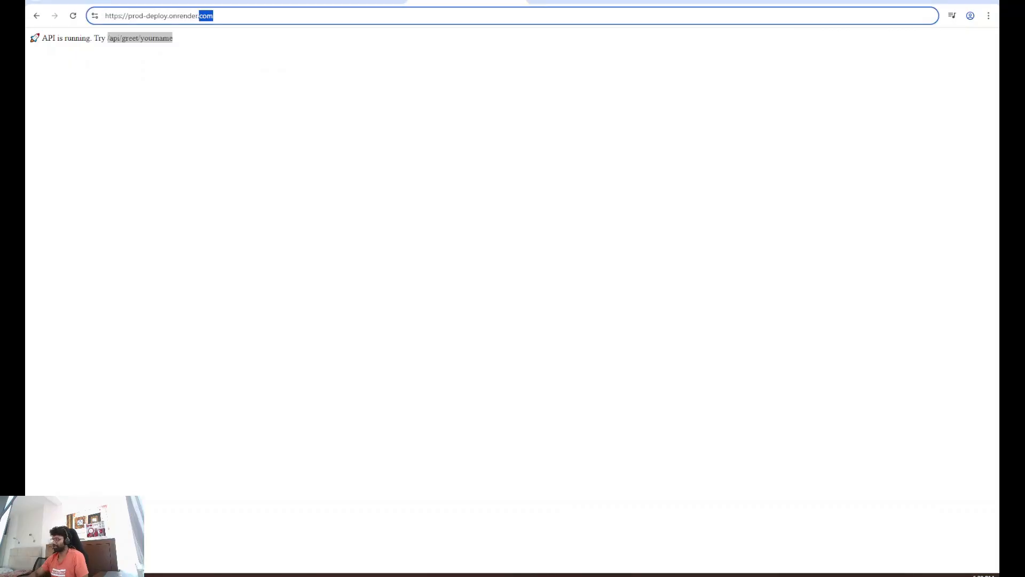
text(/api/greet/yourn)
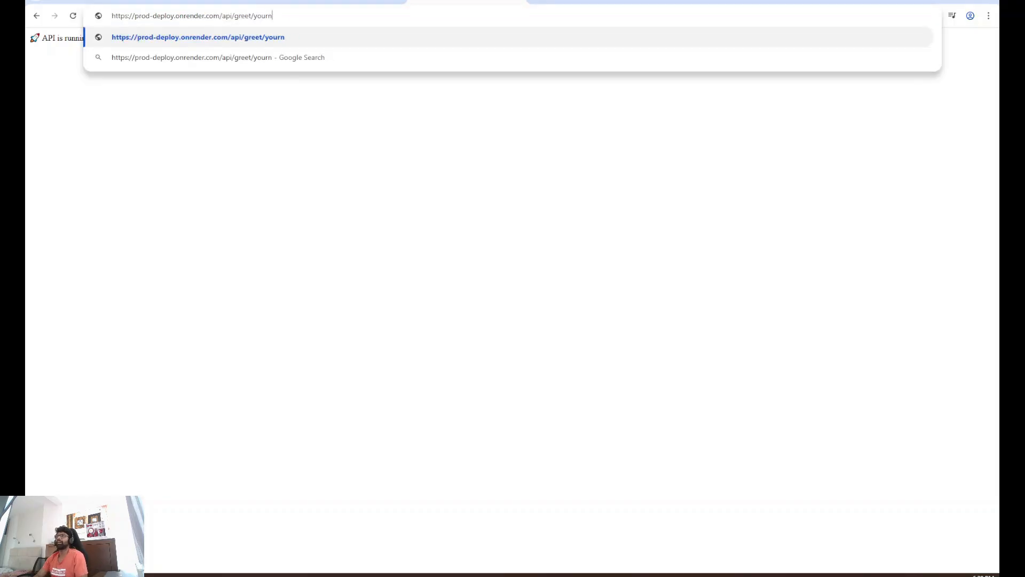
text(arbaz)
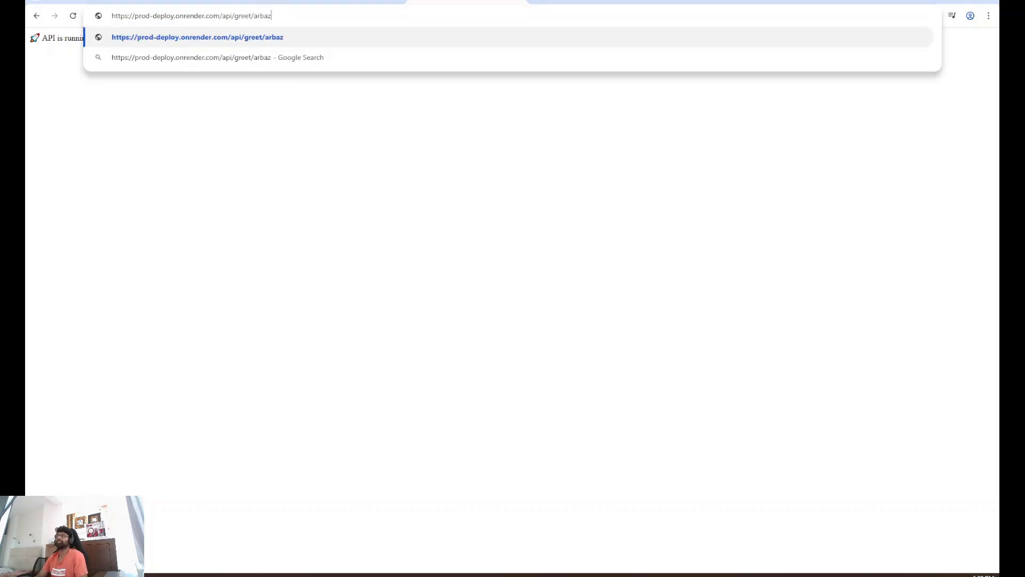
key(Enter)
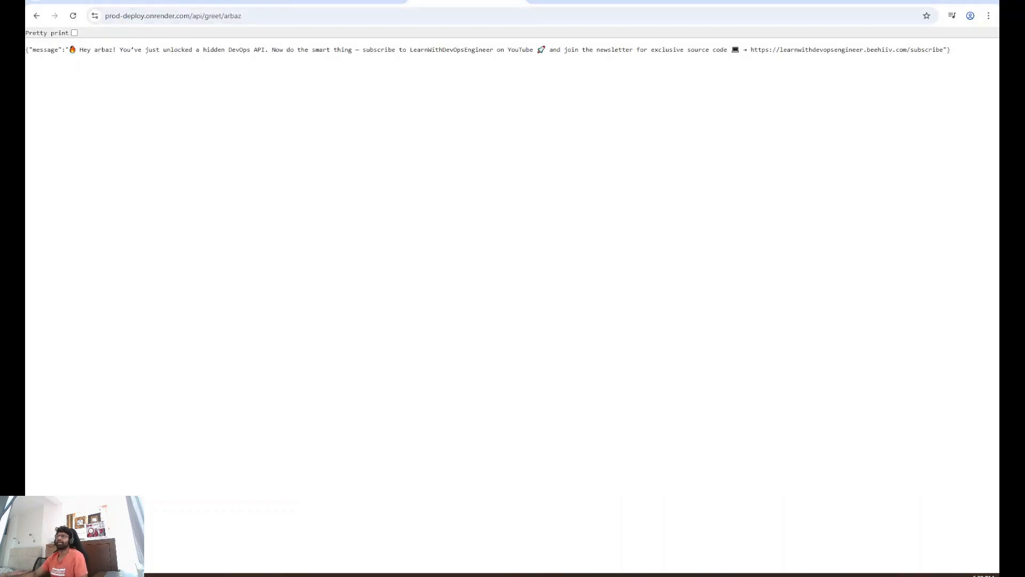
mouse_move(218, 64)
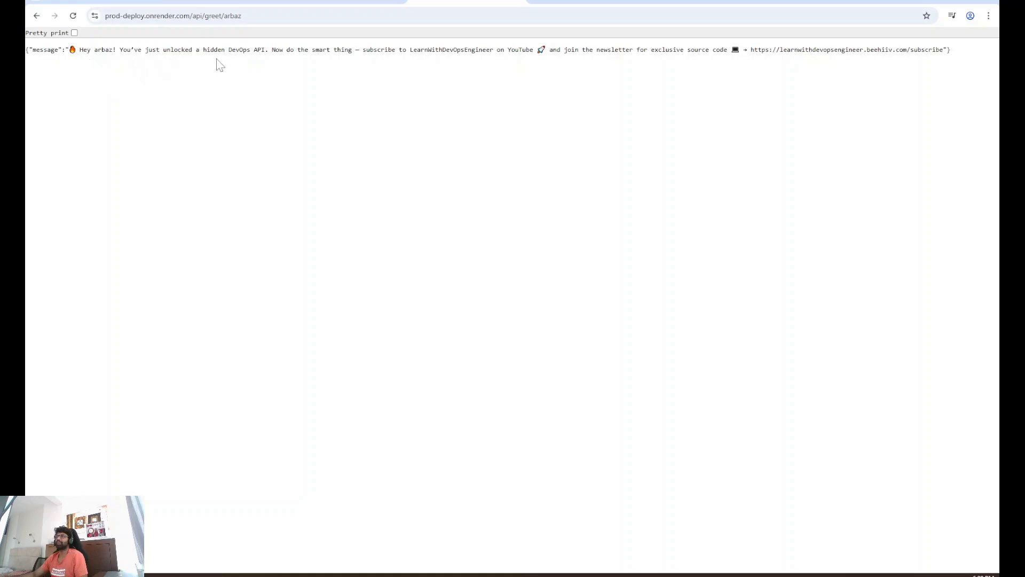
mouse_move(342, 69)
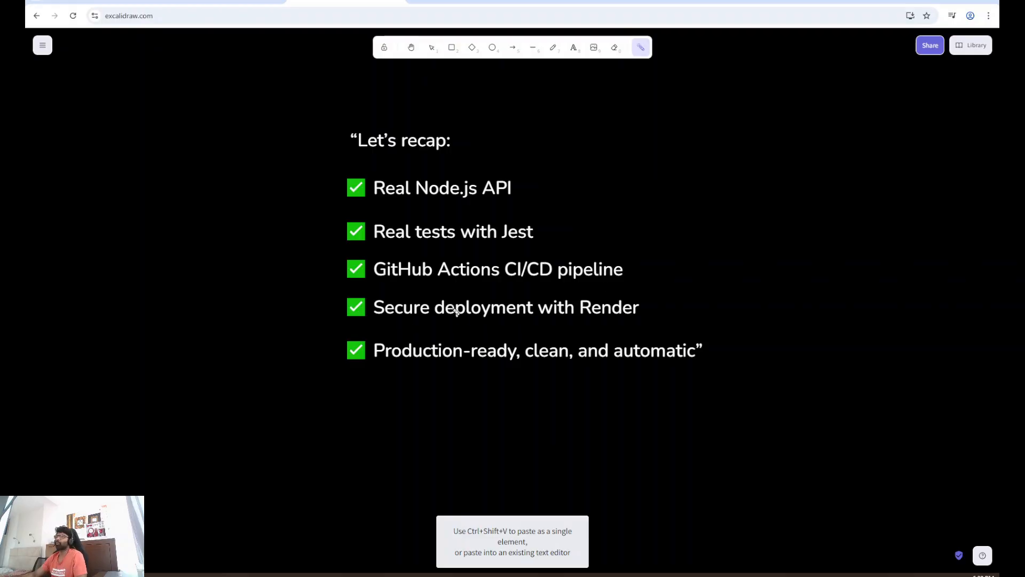
- Underline 'Real Node.js API' on the recap slide with a red freehand stroke
drag(451, 208, 549, 169)
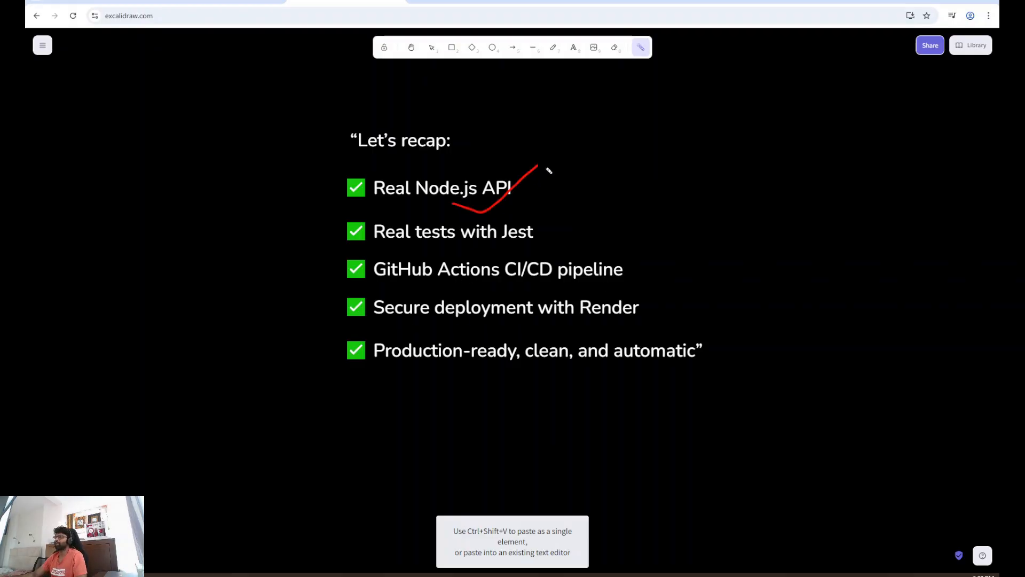